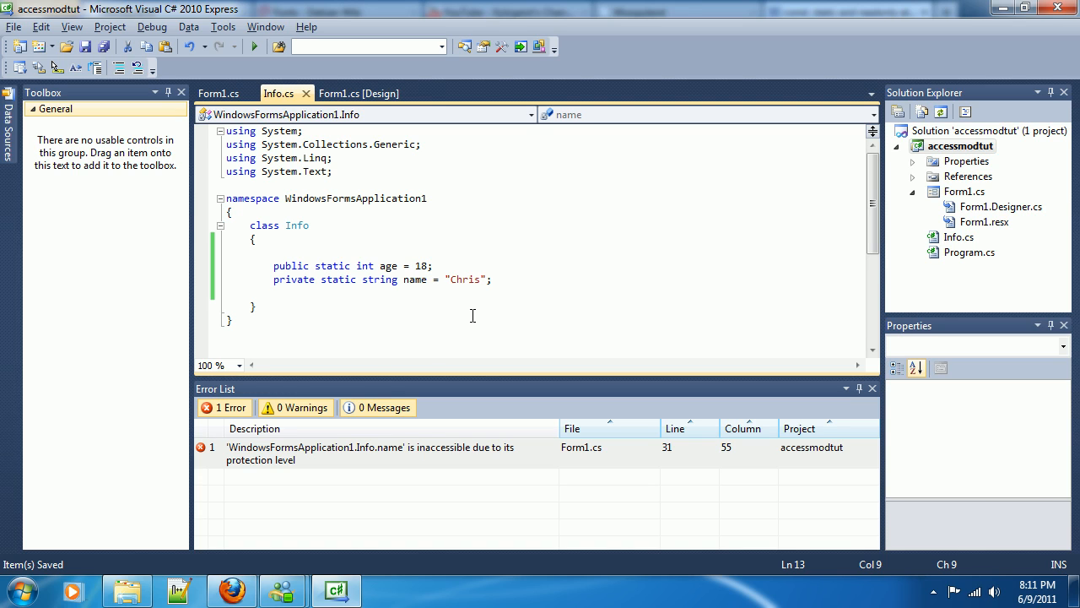
# Select the static keyword on Info's name field.
pyautogui.click(274, 292)
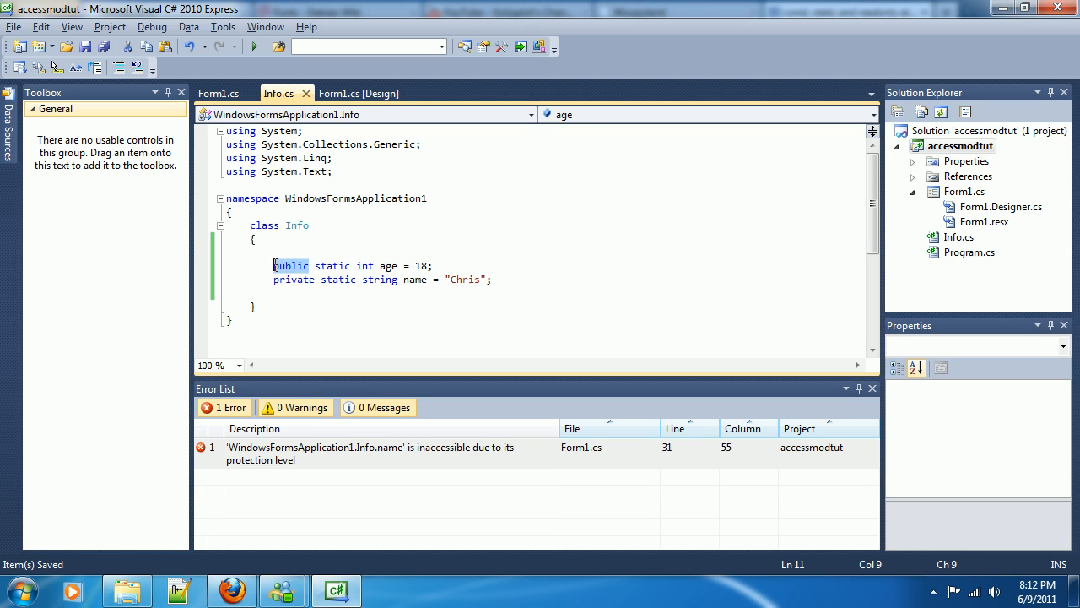
pyautogui.click(355, 280)
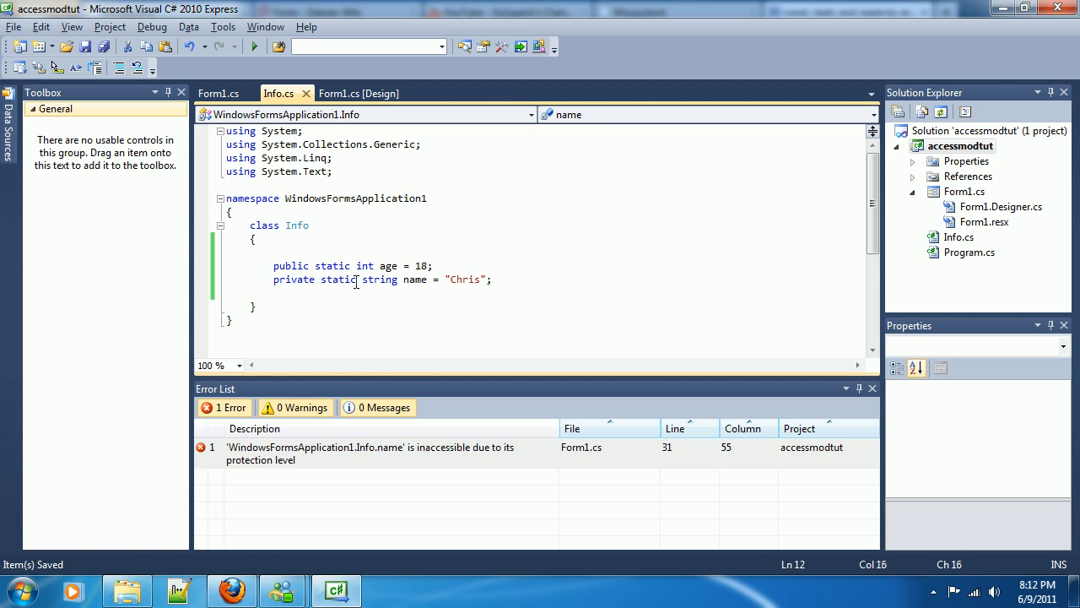
pyautogui.doubleClick(338, 280)
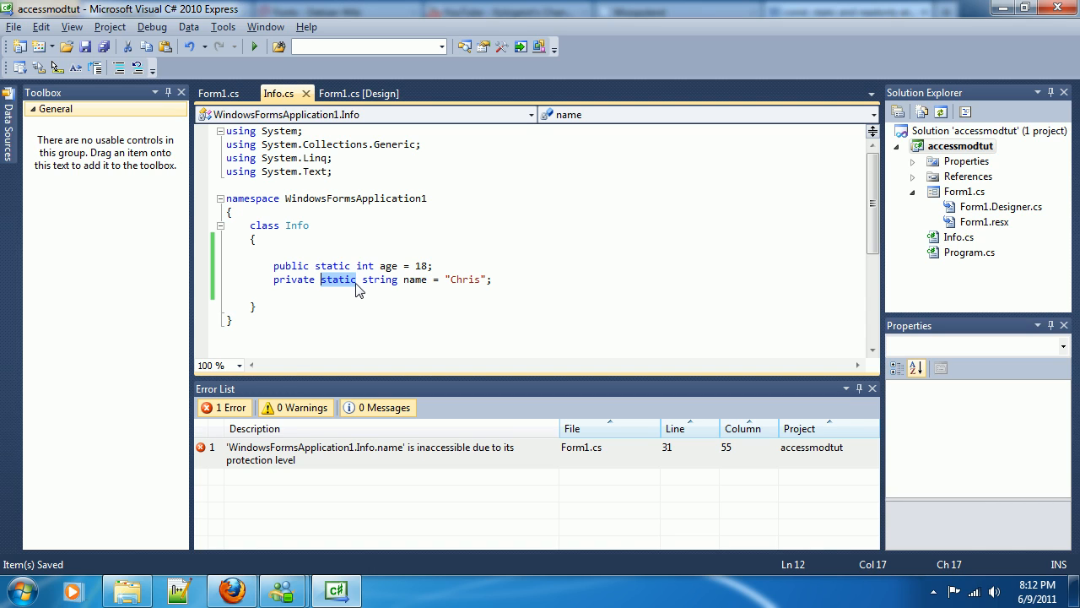
# Inspect the What is your age? and What is your name? buttons in Form1's design.
pyautogui.click(358, 93)
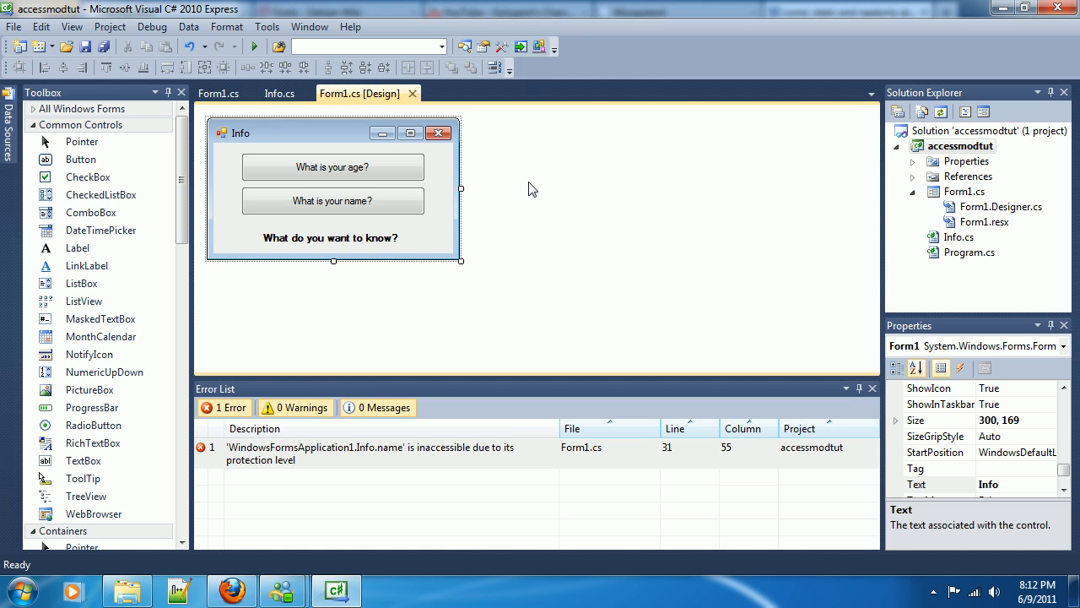
pyautogui.moveTo(339, 166)
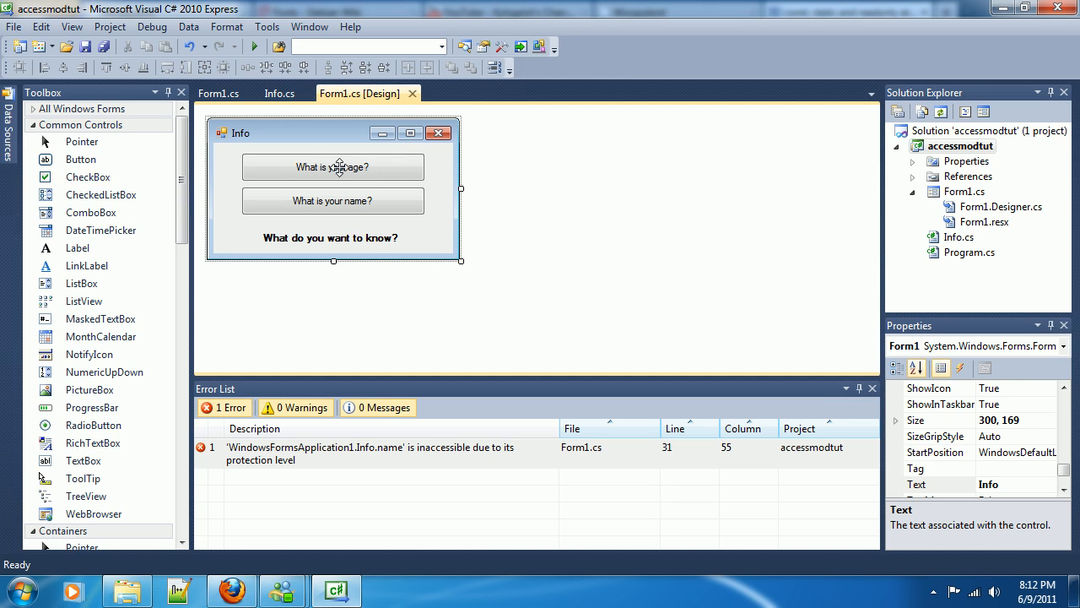
pyautogui.click(333, 166)
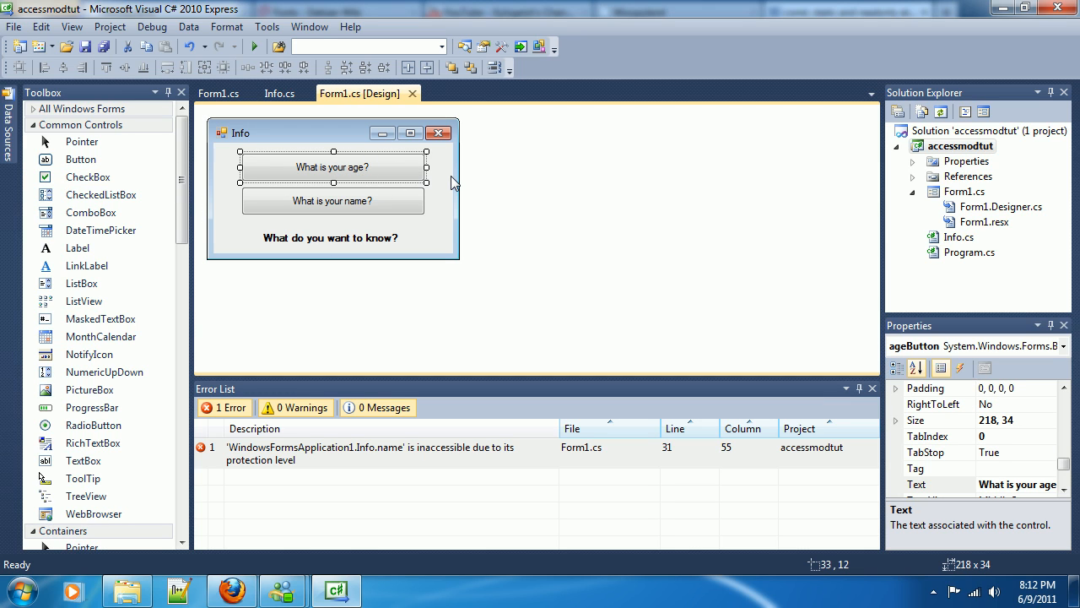
pyautogui.moveTo(454, 184)
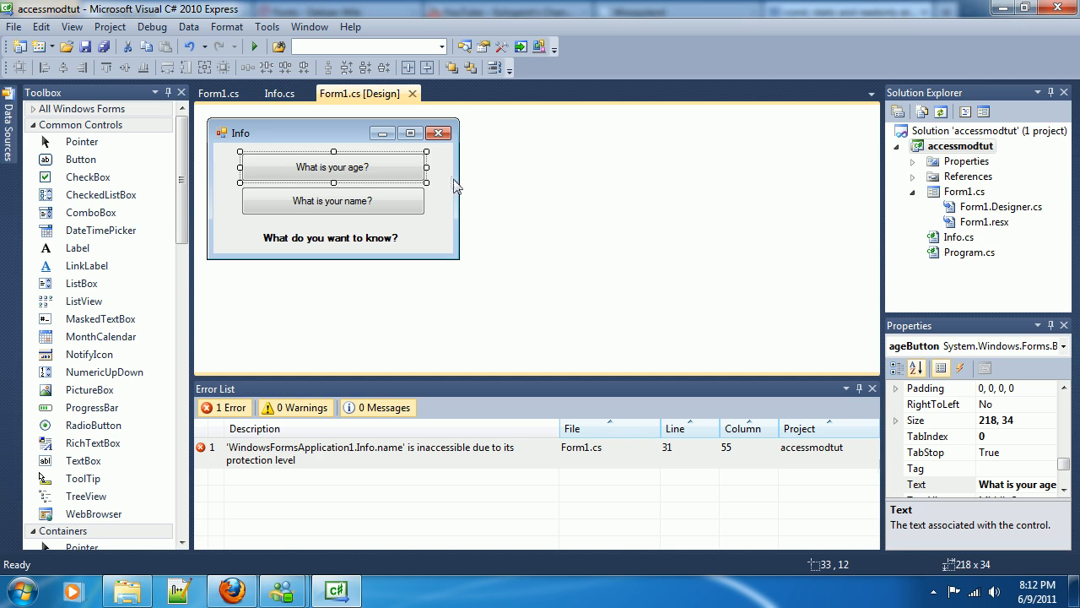
pyautogui.click(333, 201)
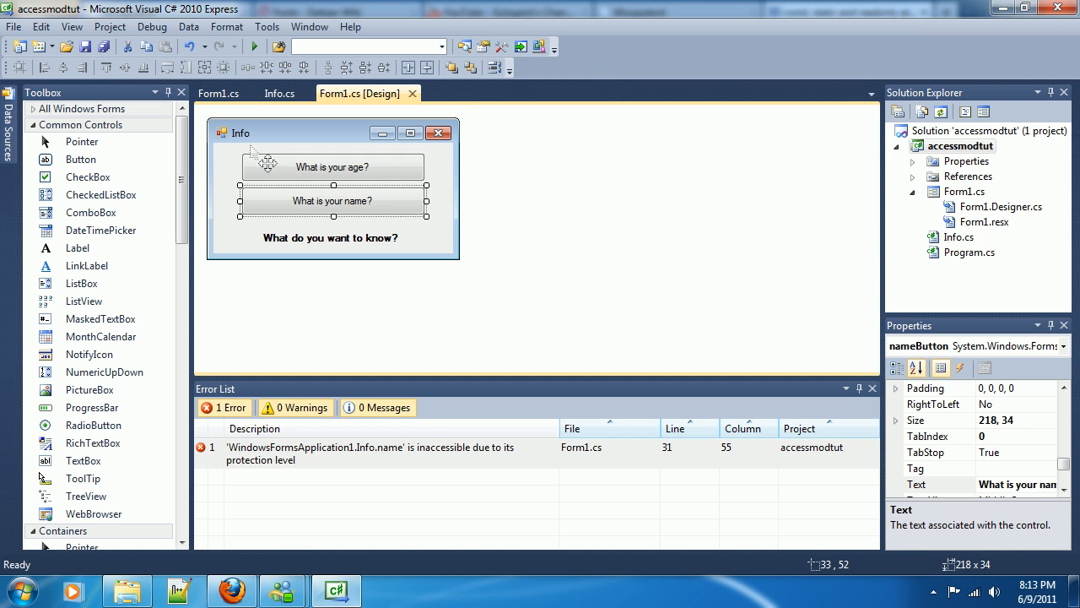
pyautogui.click(217, 92)
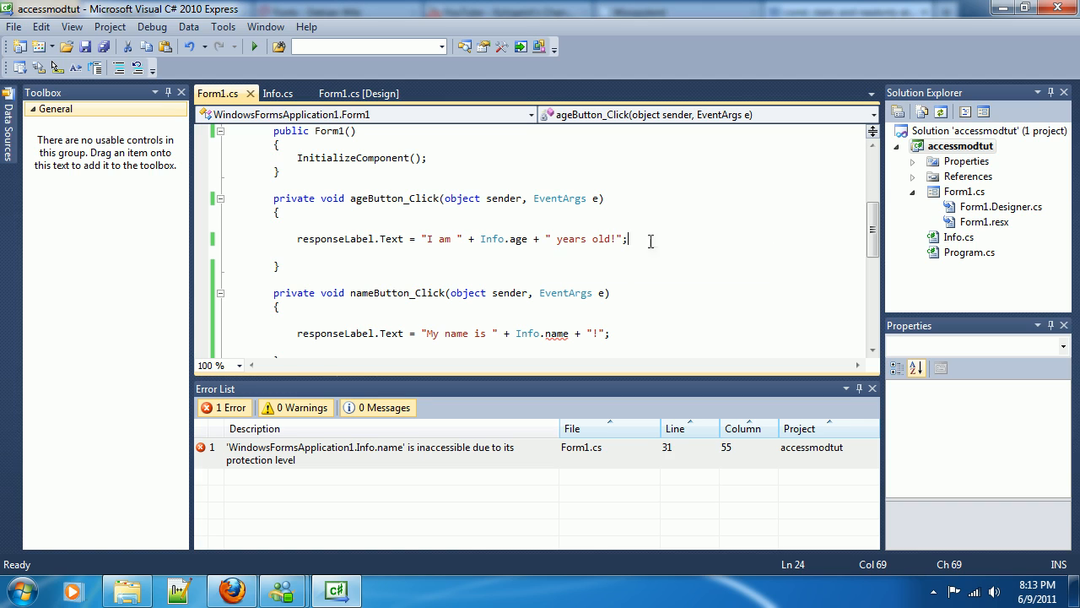
# Examine the Info.name reference in the nameButton_Click handler, selecting name and Info.
pyautogui.doubleClick(516, 239)
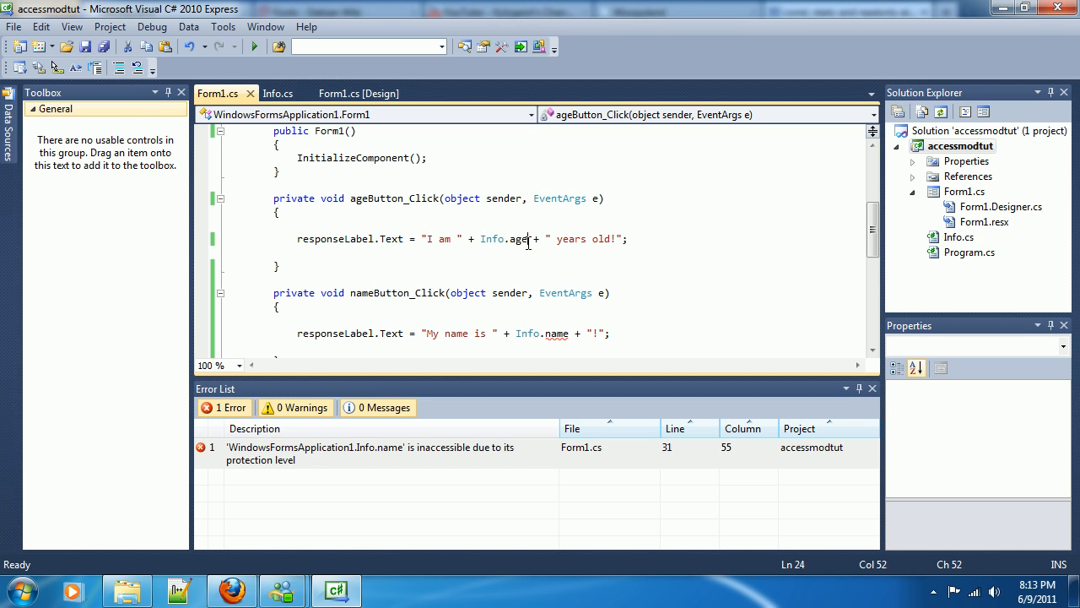
pyautogui.scroll(-3)
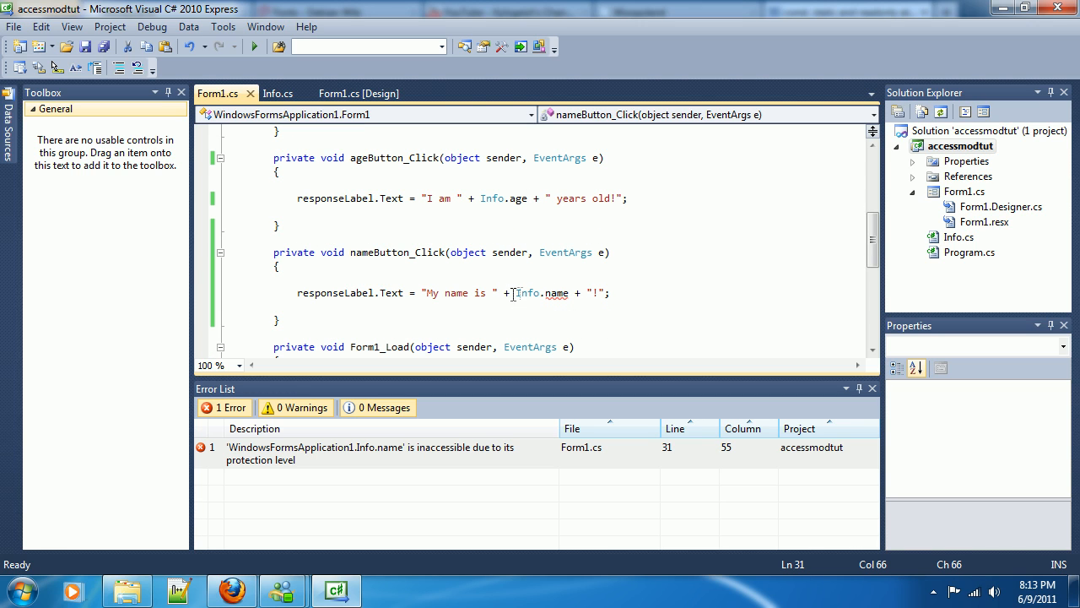
pyautogui.doubleClick(557, 293)
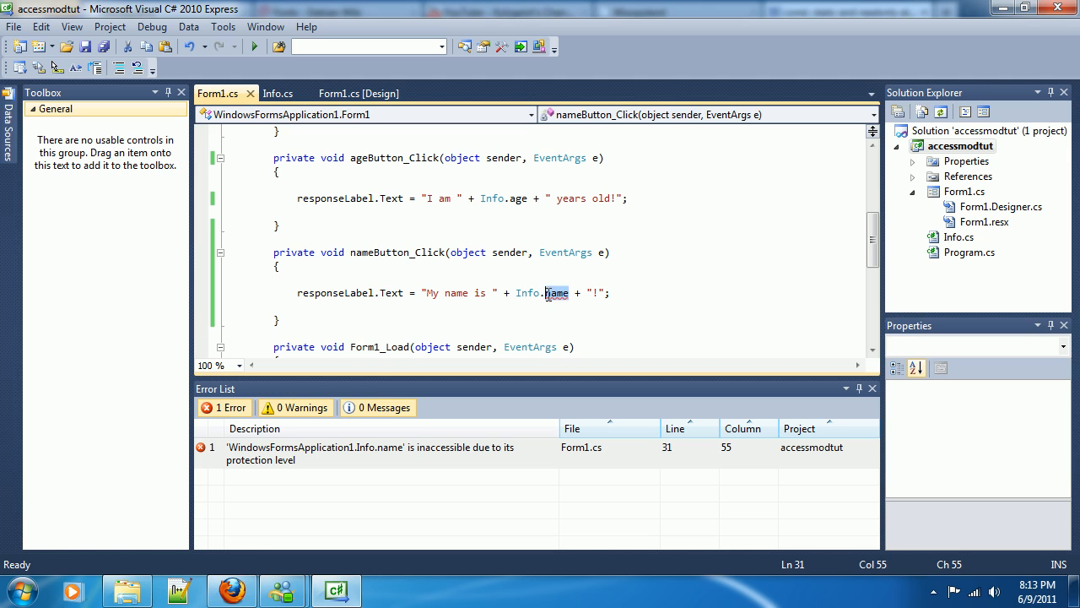
pyautogui.doubleClick(527, 293)
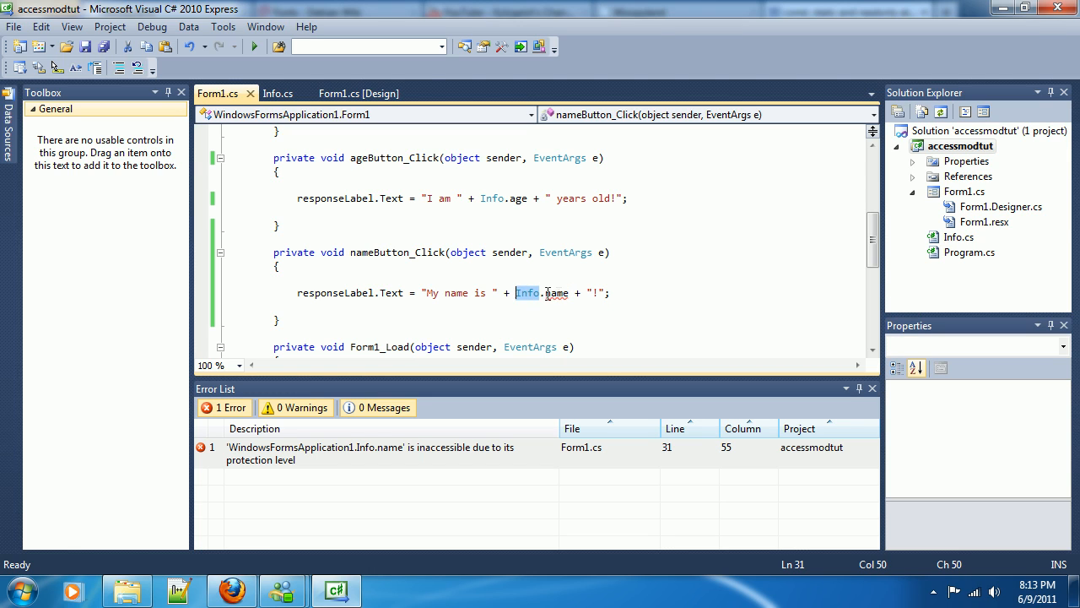
pyautogui.moveTo(557, 292)
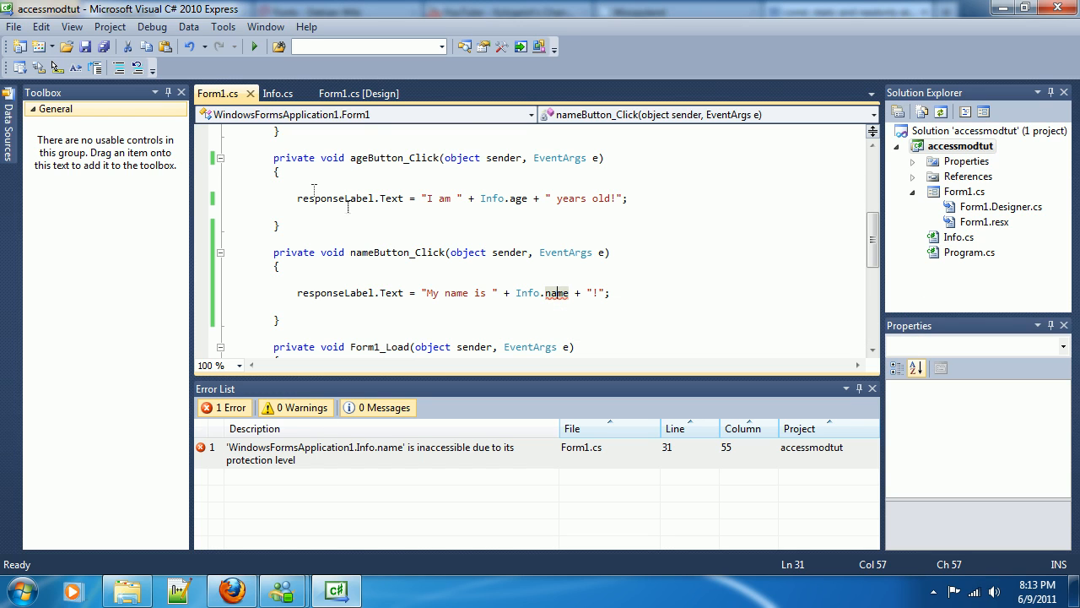
pyautogui.click(278, 93)
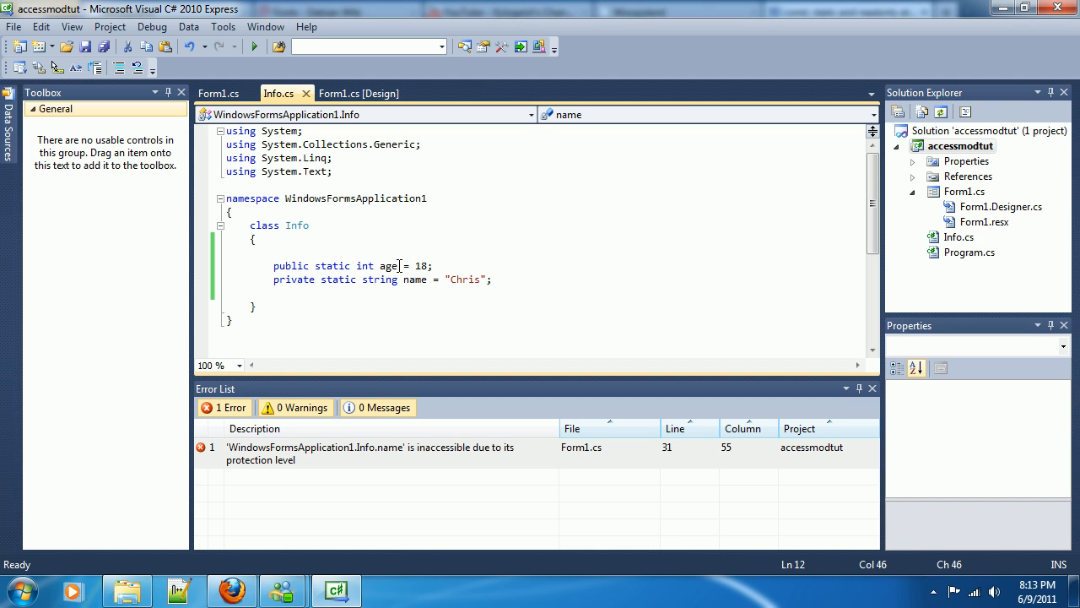
pyautogui.doubleClick(389, 266)
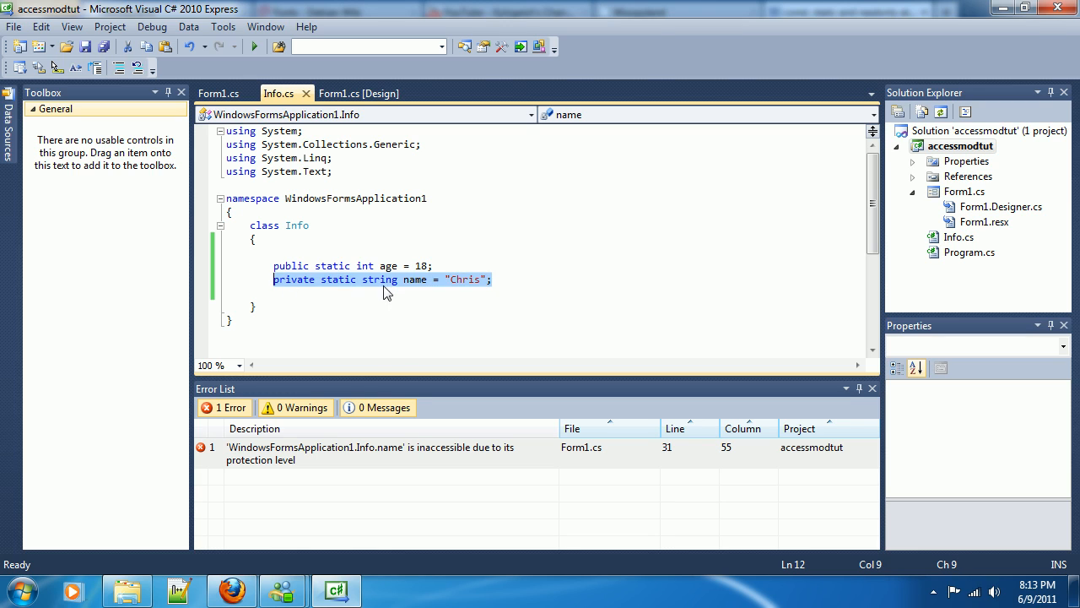
pyautogui.click(481, 279)
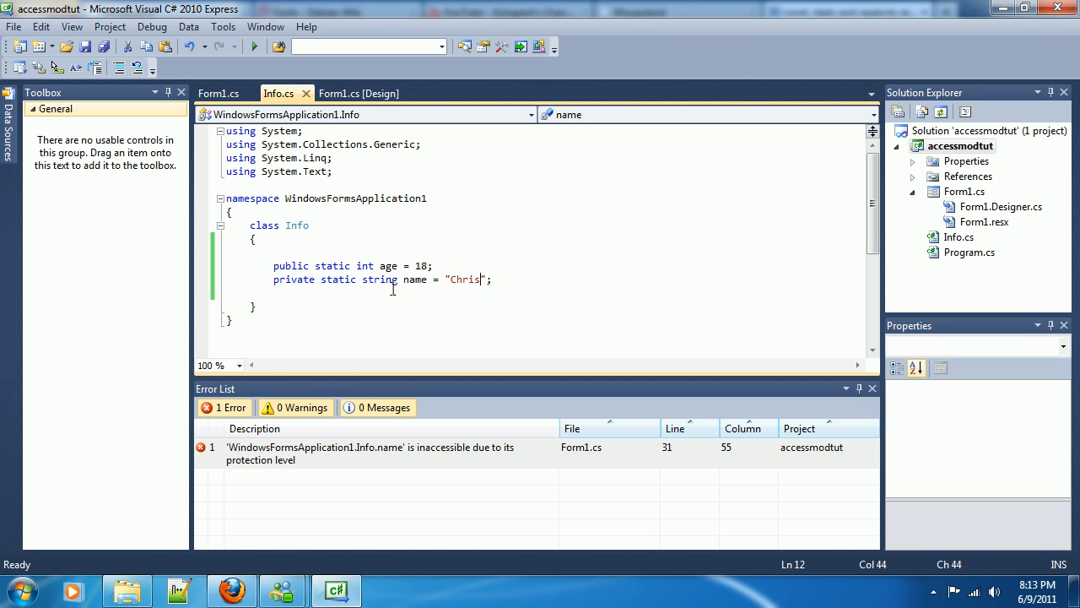
pyautogui.doubleClick(415, 279)
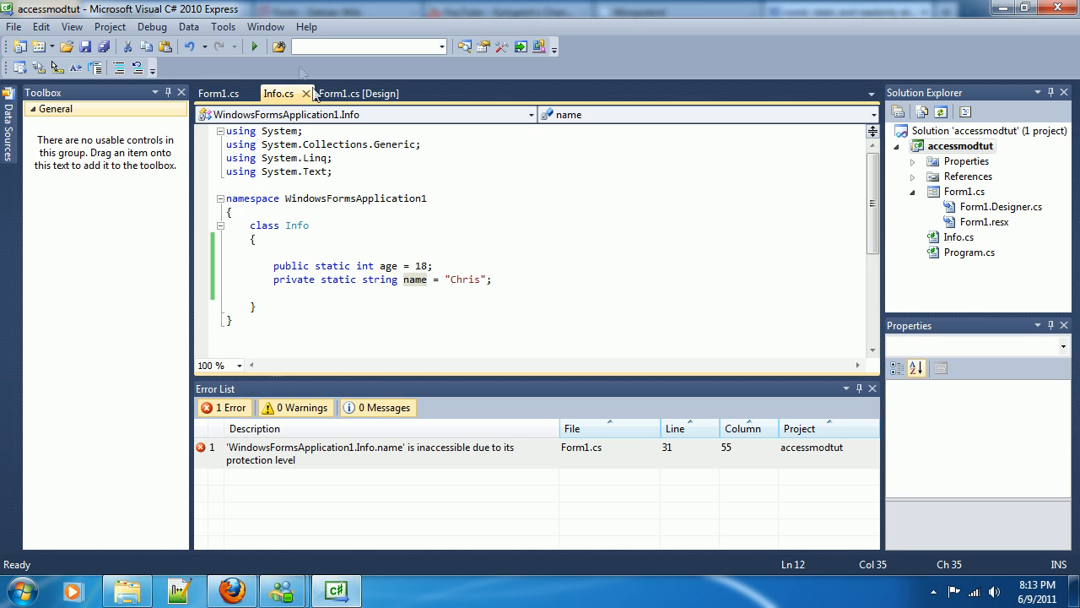
pyautogui.click(218, 93)
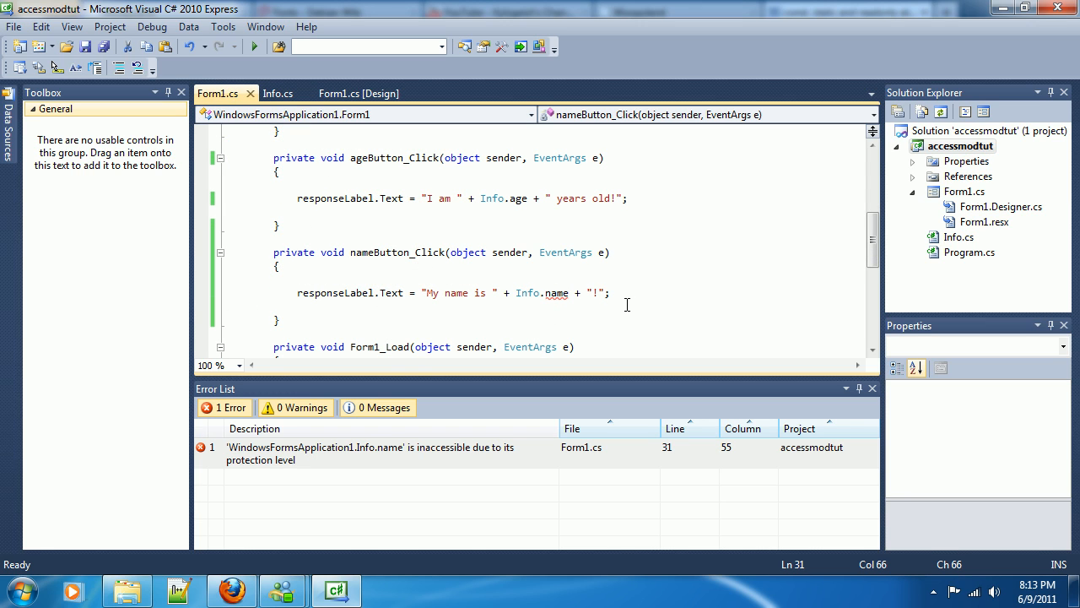
pyautogui.click(277, 93)
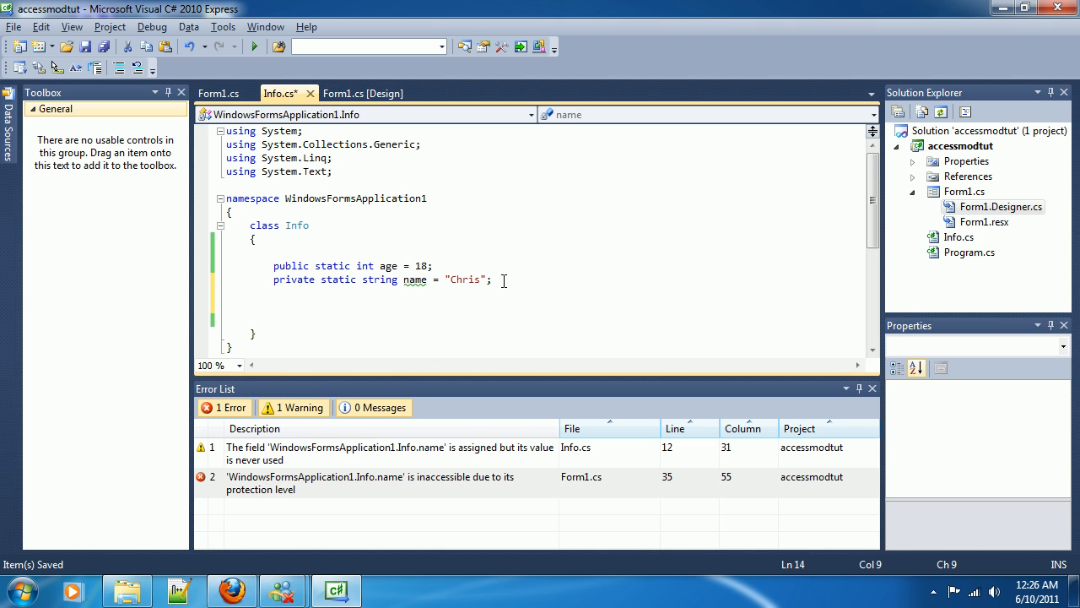
# Add 'public static string getName()' to Info, returning the private name field.
pyautogui.write('public static')
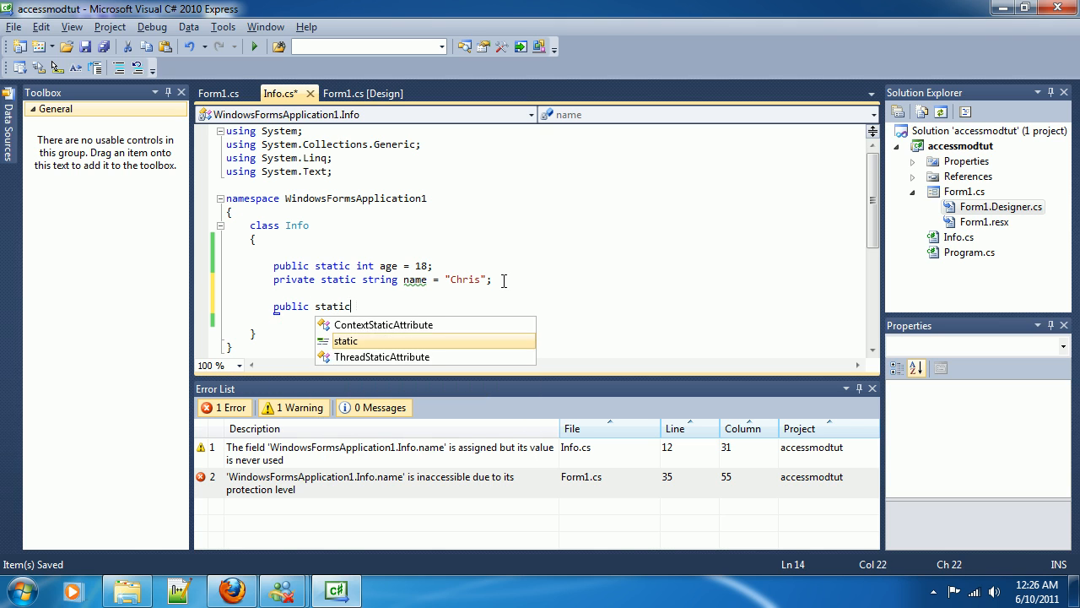
pyautogui.write('getName')
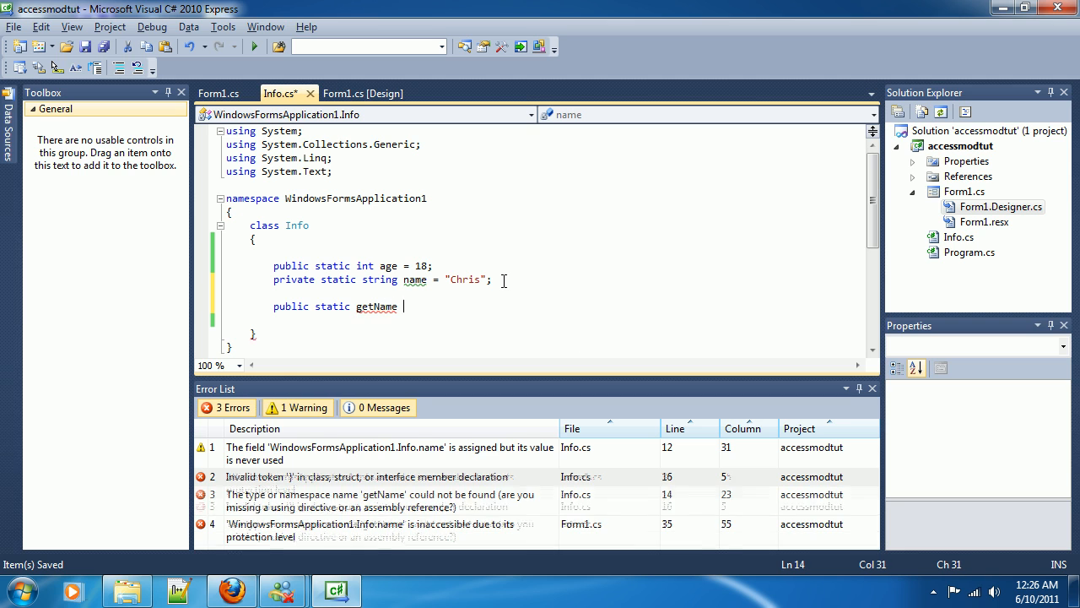
pyautogui.write('()')
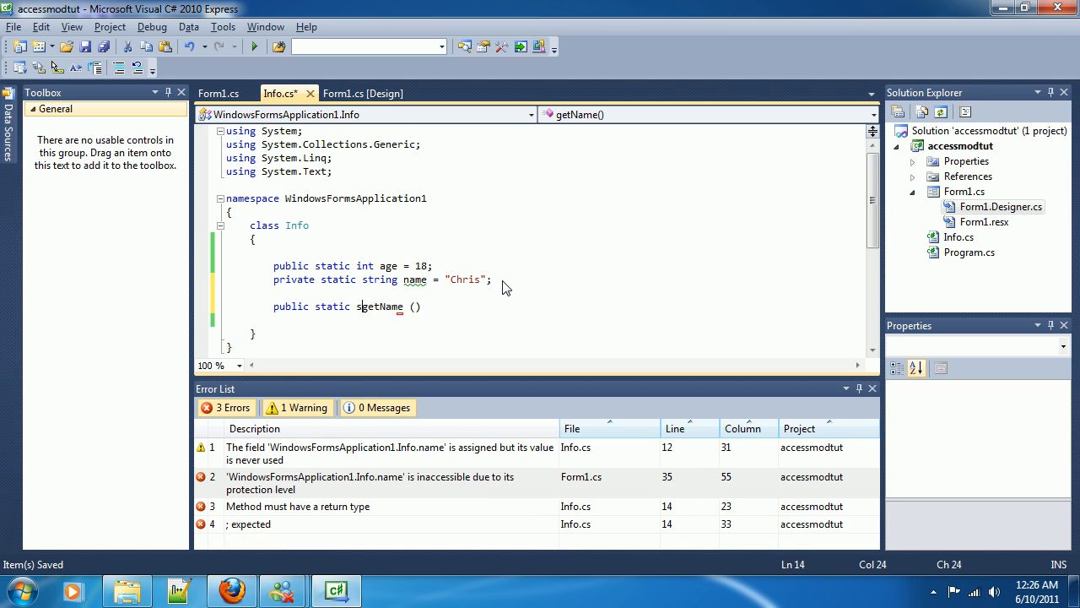
pyautogui.write('tring')
pyautogui.click(537, 320)
pyautogui.write('{')
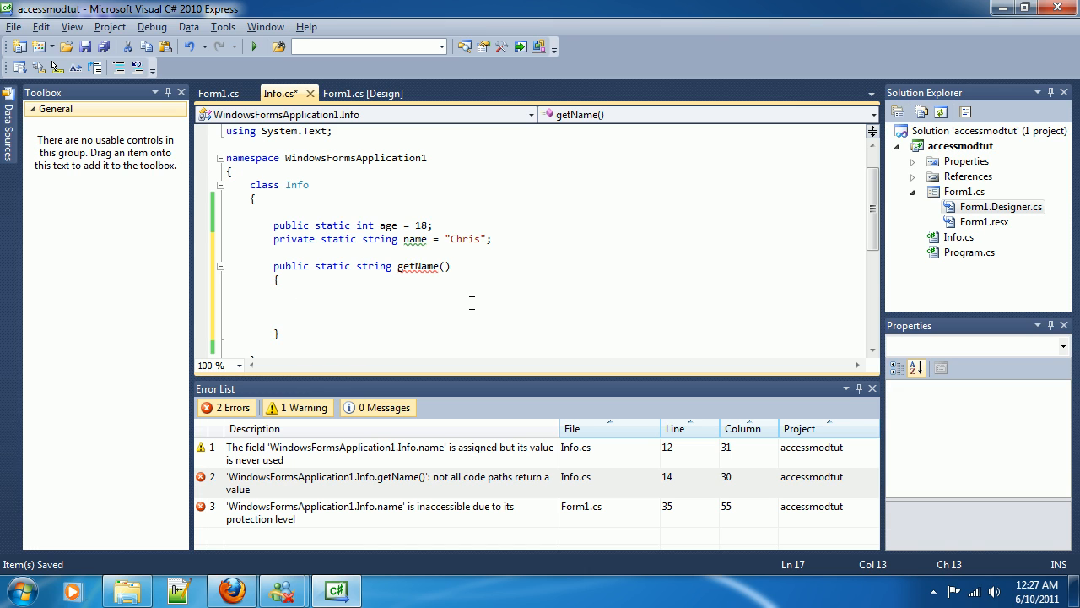
pyautogui.write('re')
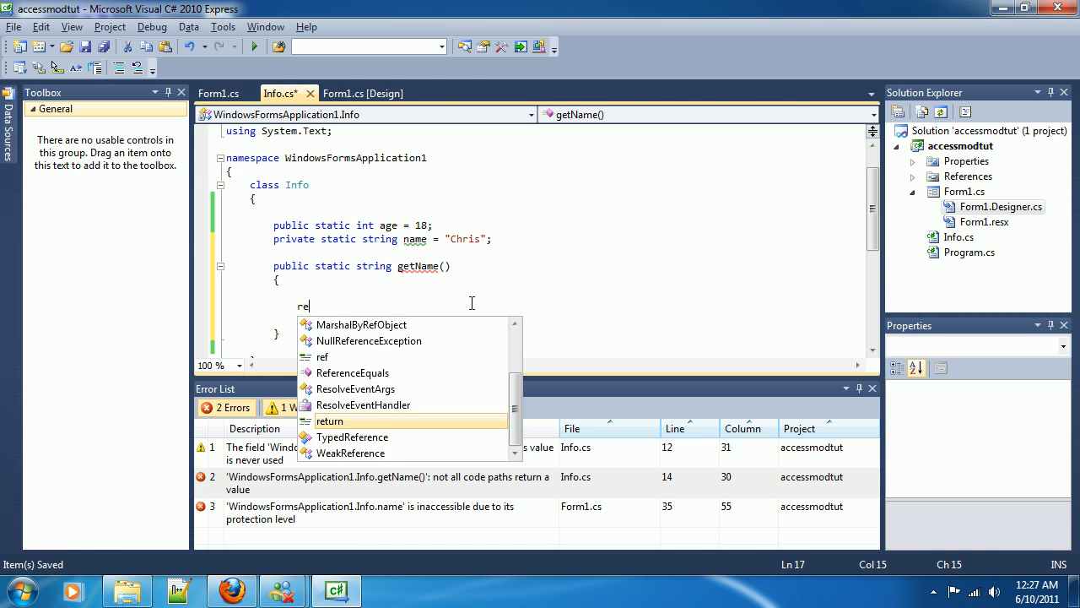
pyautogui.write('turn name')
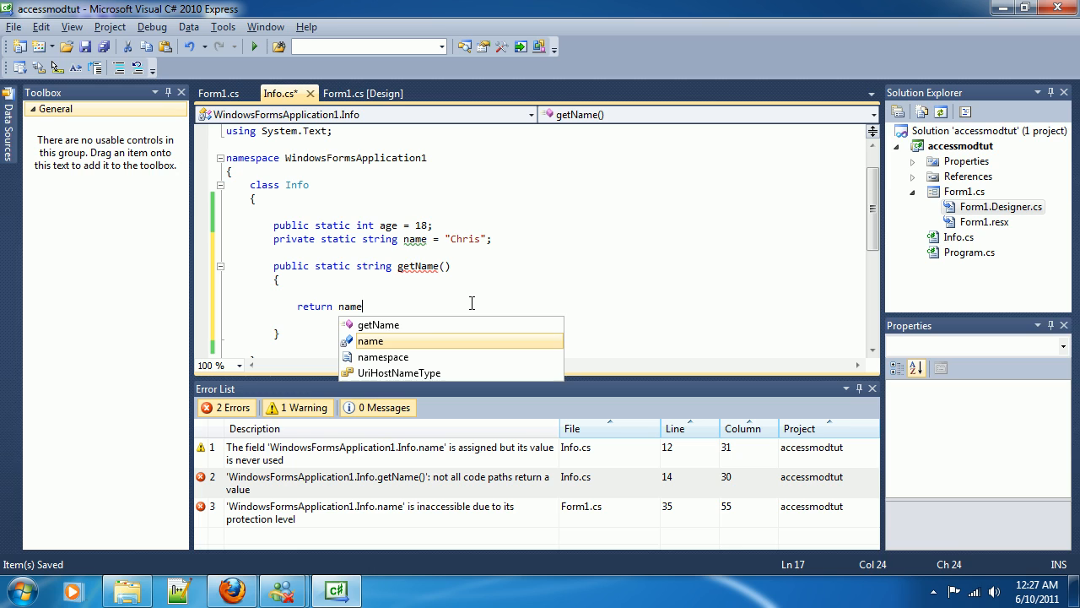
pyautogui.write(';')
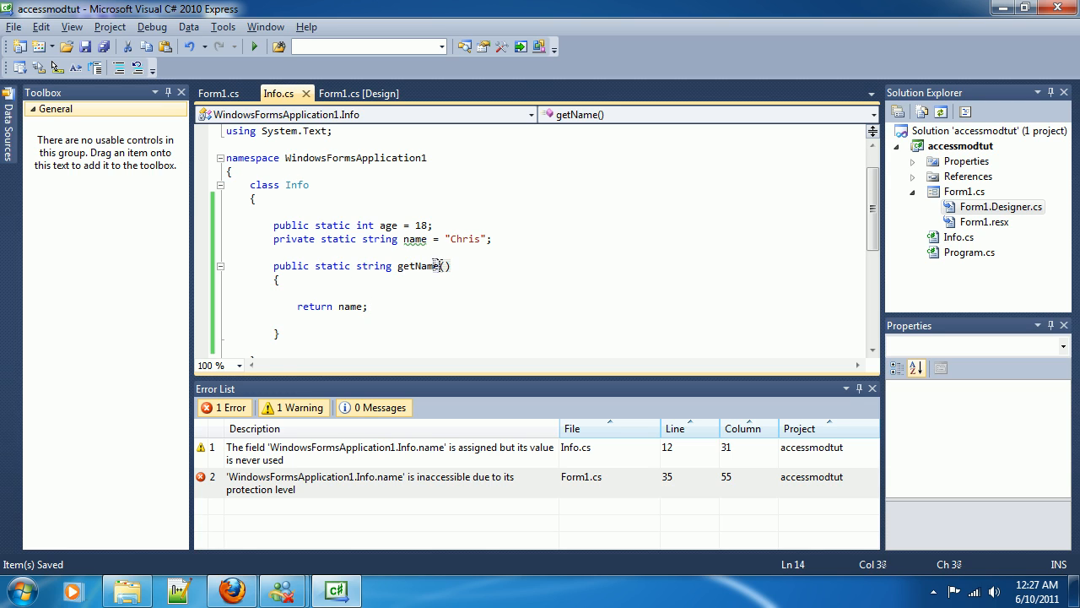
pyautogui.click(403, 266)
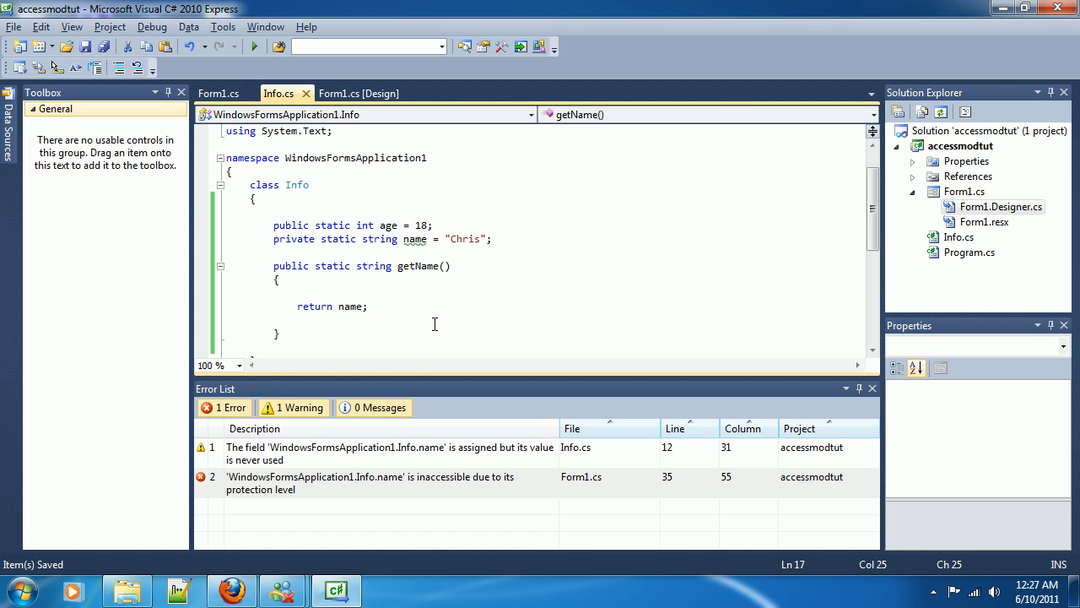
pyautogui.click(218, 93)
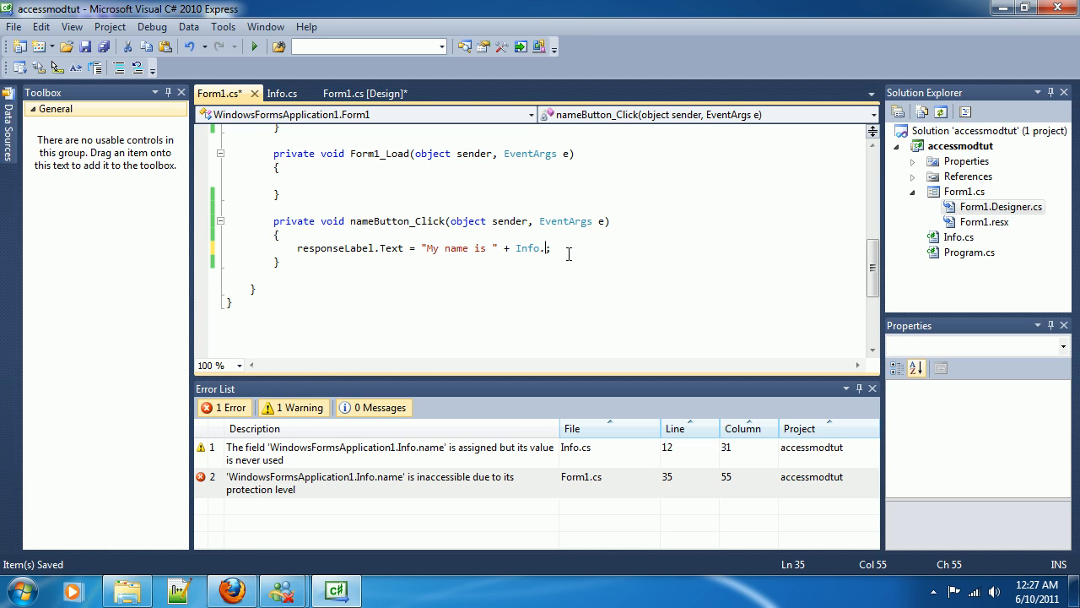
# Replace Info.name with Info.getName() in nameButton_Click and run the application.
pyautogui.write('get')
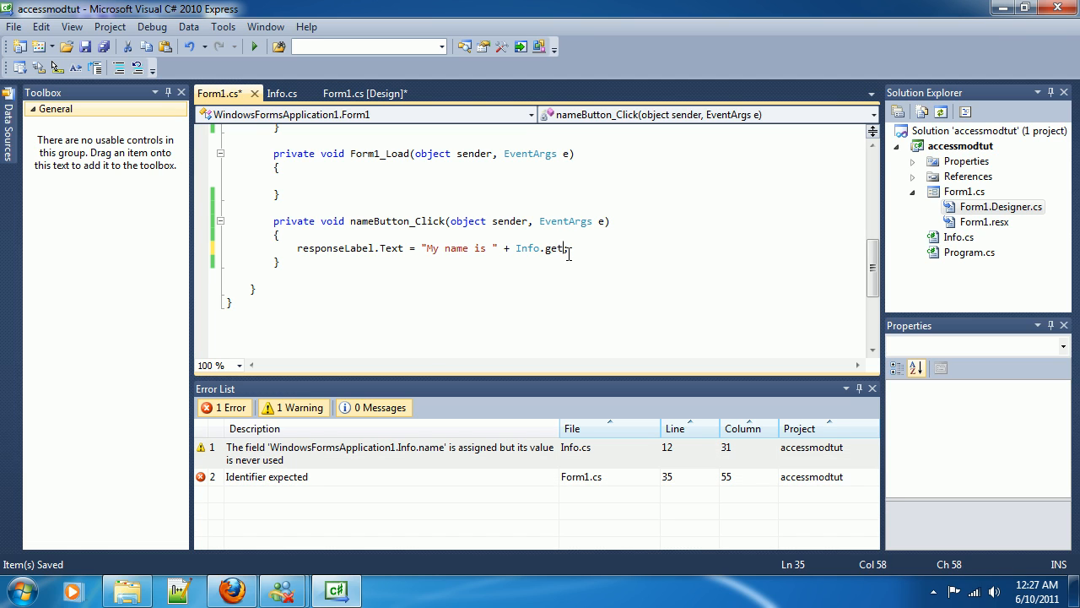
pyautogui.write('Name()')
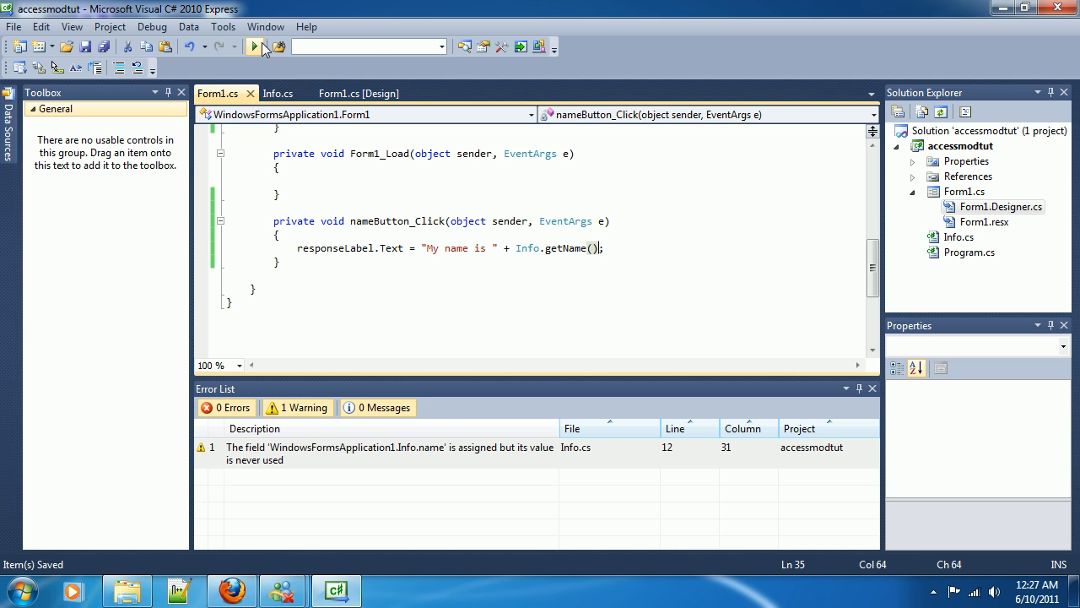
pyautogui.click(252, 46)
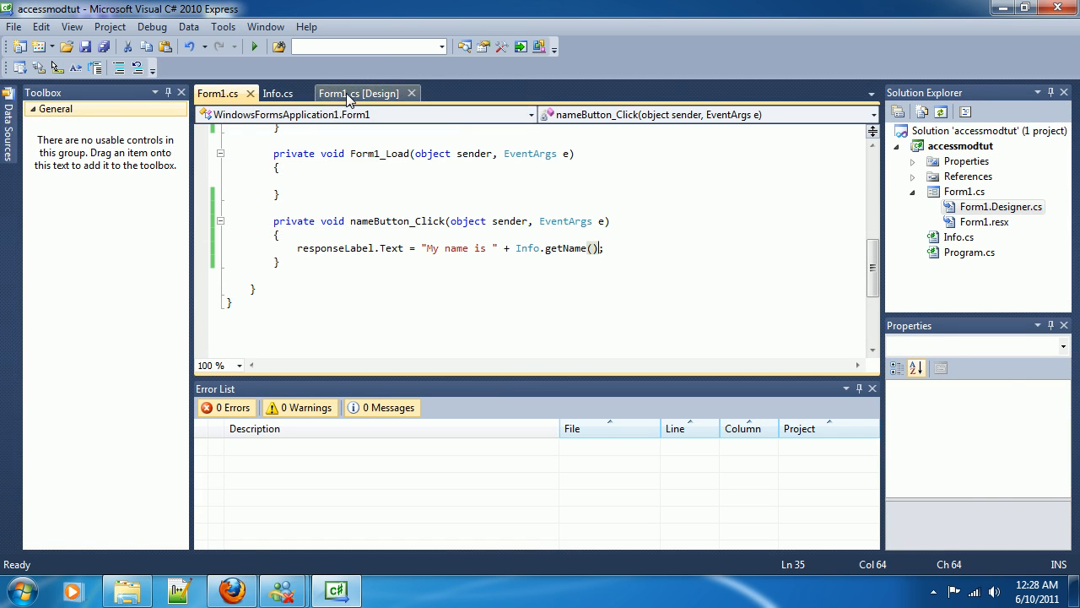
# Review getName's return statement and the name field's value Chris in Info.cs.
pyautogui.click(278, 93)
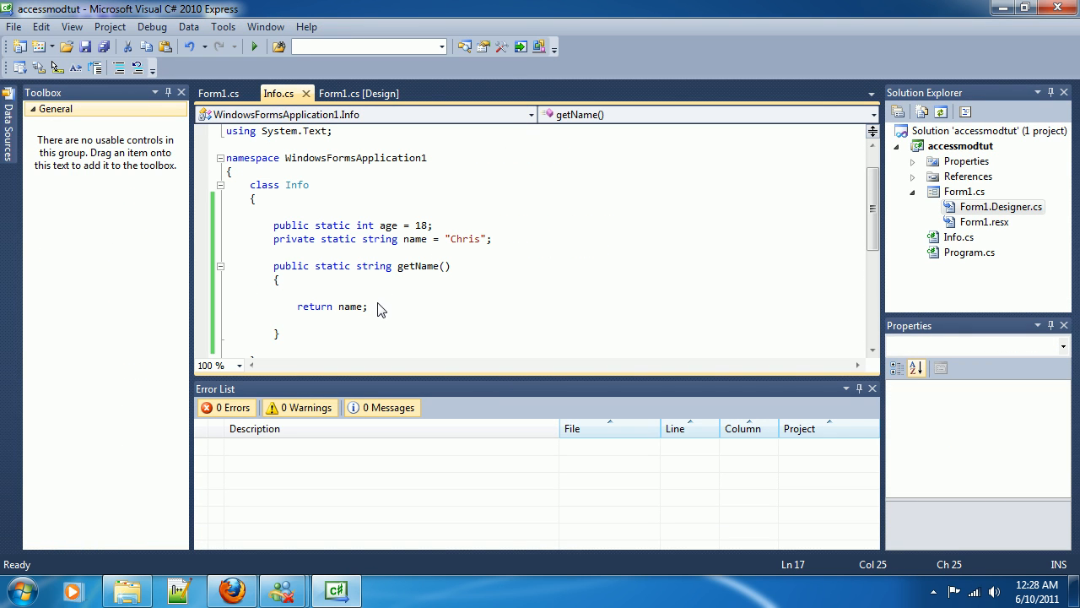
pyautogui.click(368, 307)
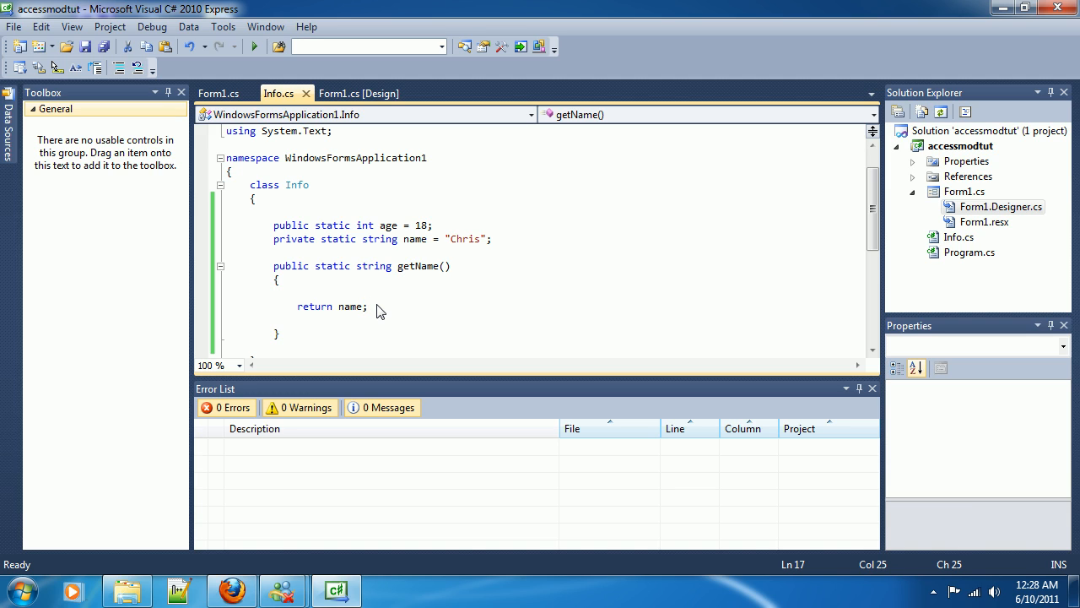
pyautogui.moveTo(460, 247)
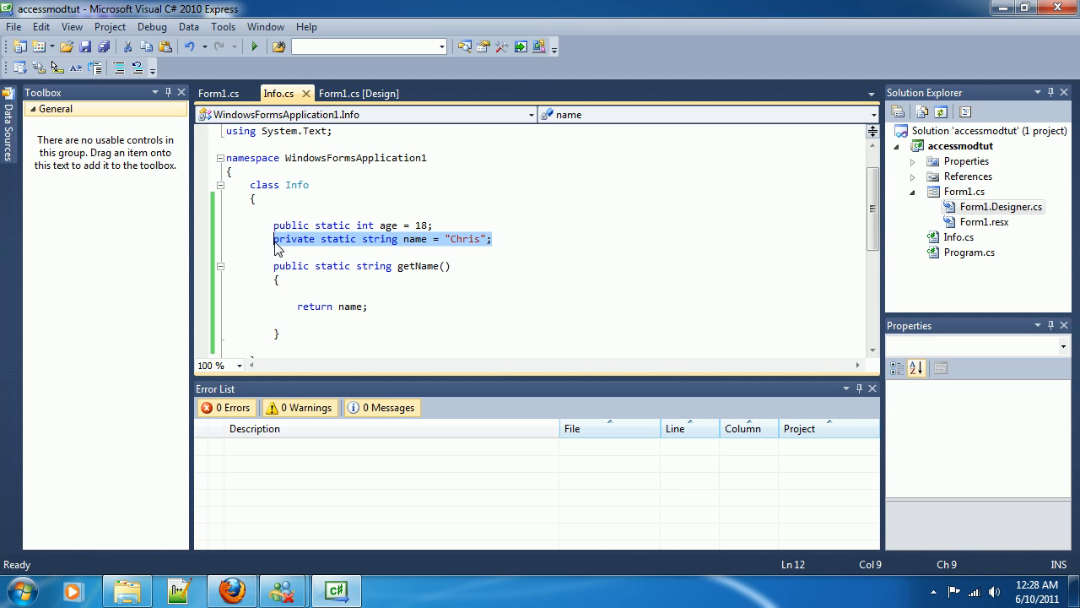
pyautogui.moveTo(367, 251)
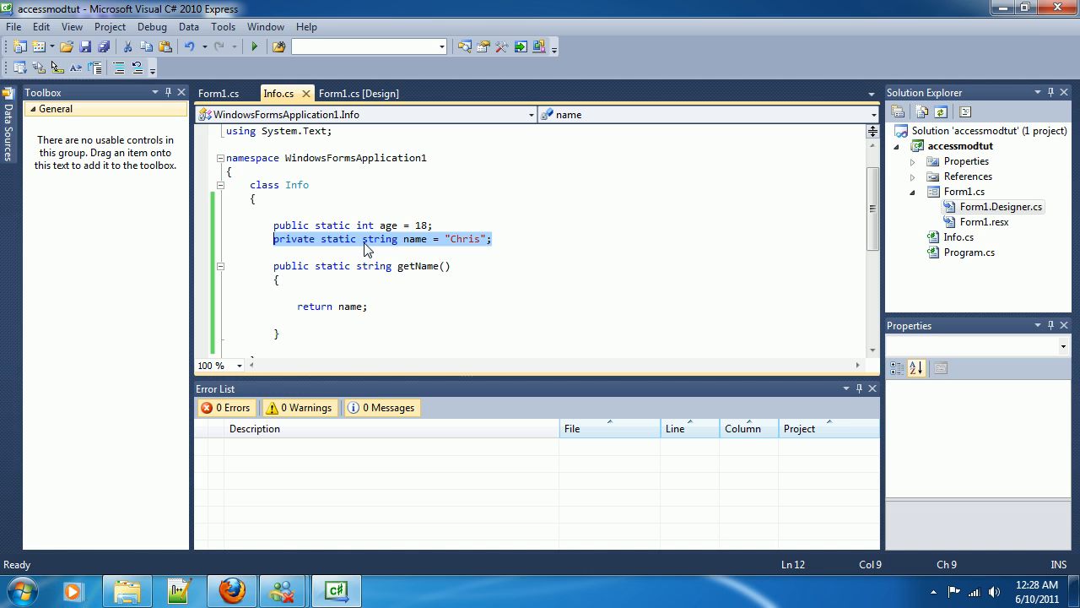
pyautogui.click(492, 239)
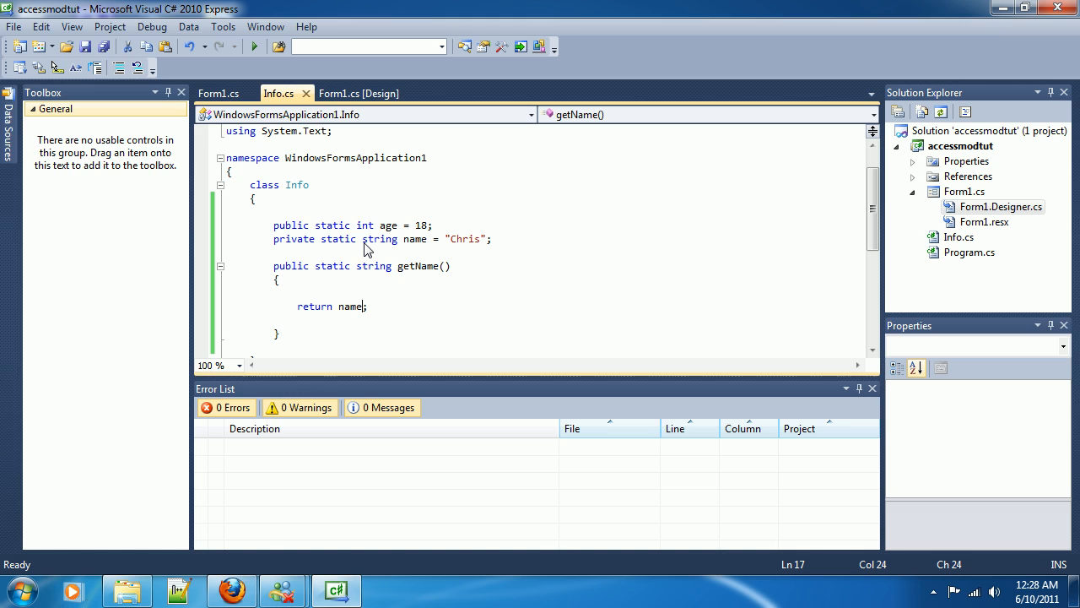
pyautogui.doubleClick(350, 306)
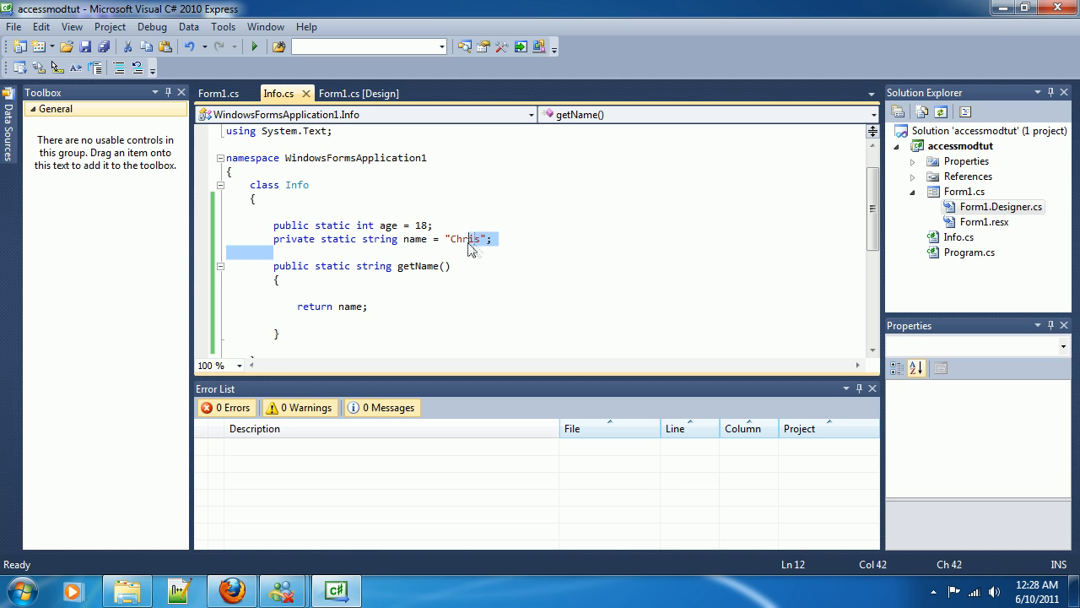
pyautogui.doubleClick(463, 239)
pyautogui.write(' +')
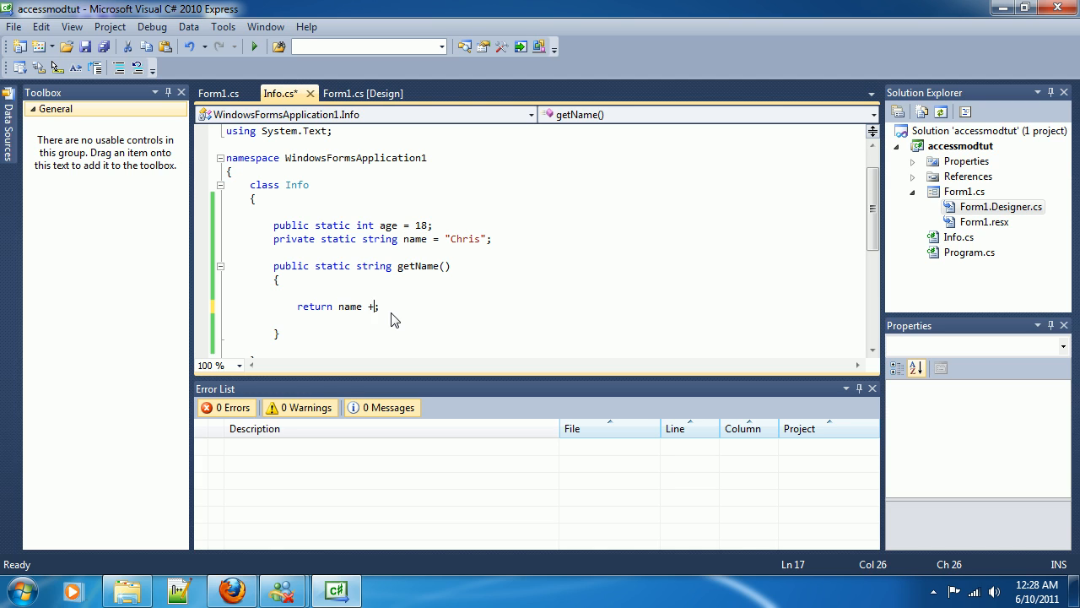
# Start appending a quoted surname beginning "B after name in getName's return.
pyautogui.write('"B')
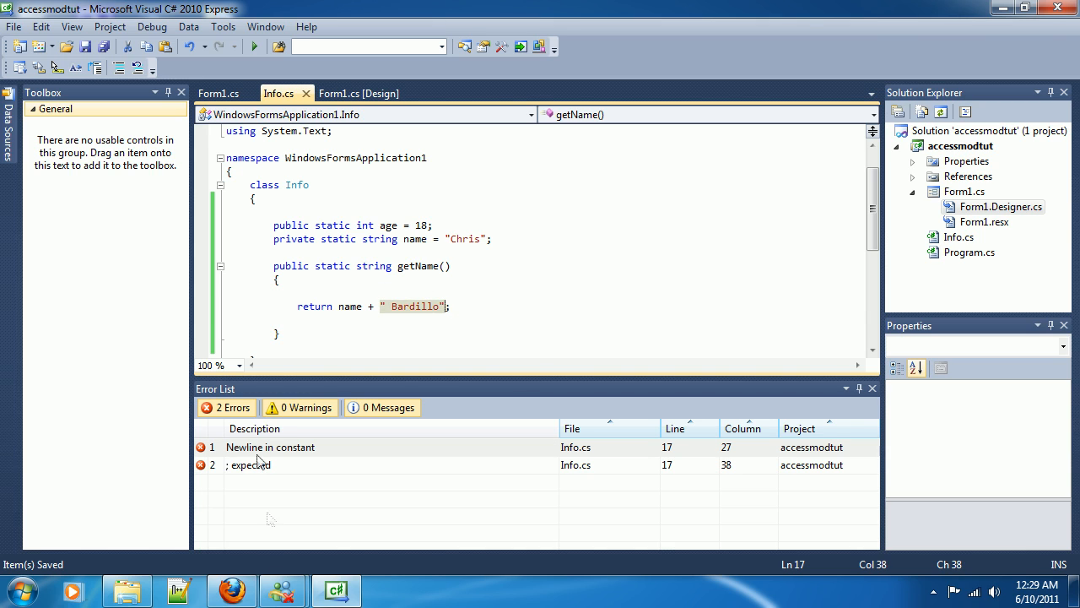
# Run the application to test the full name with " Bardillo" appended.
pyautogui.click(254, 47)
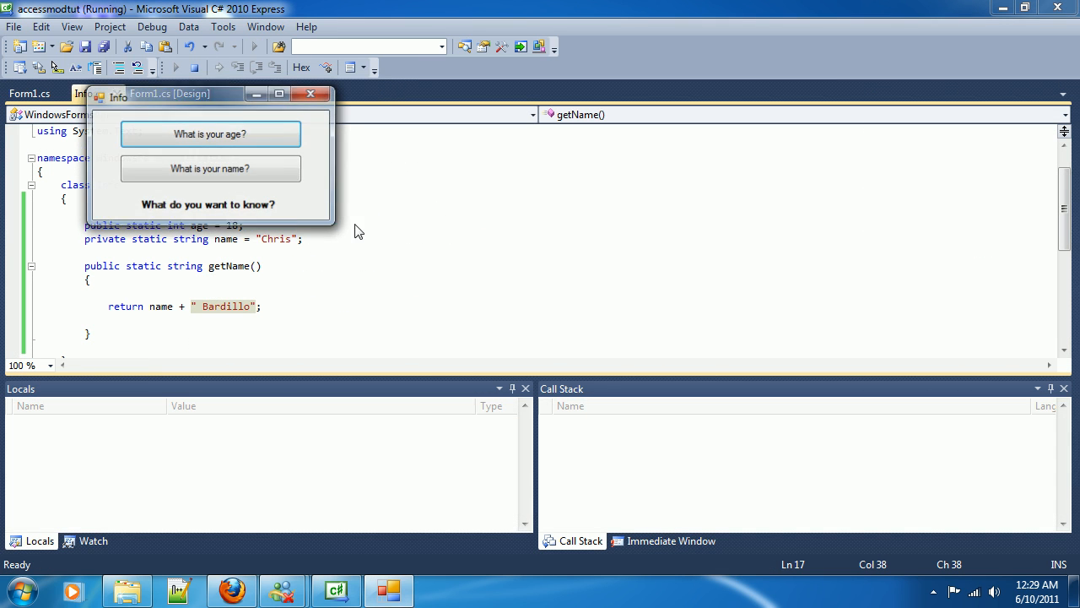
pyautogui.click(210, 168)
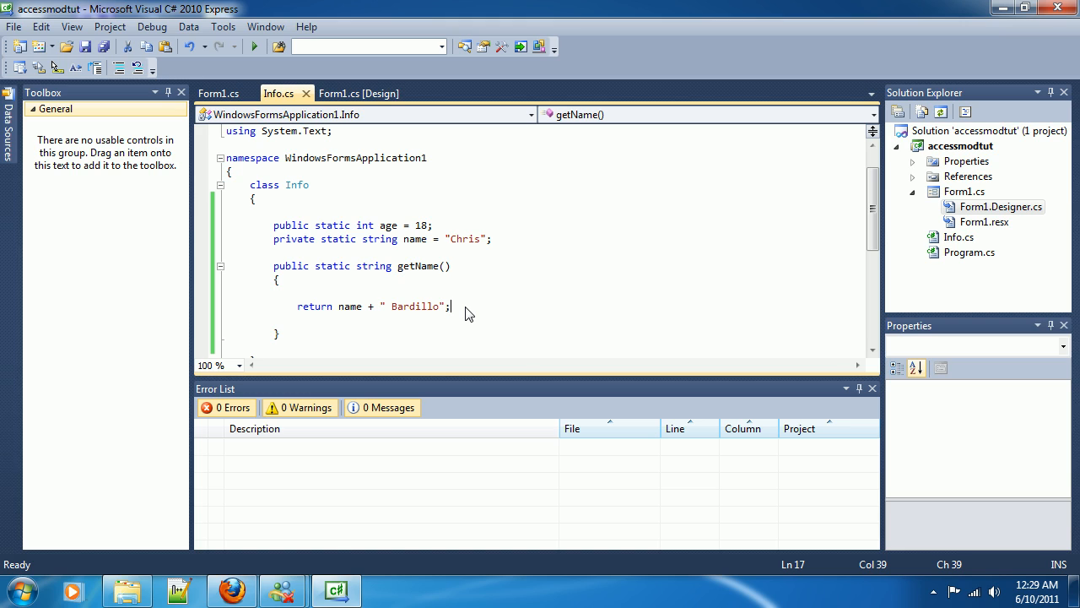
pyautogui.press('ctrl+s')
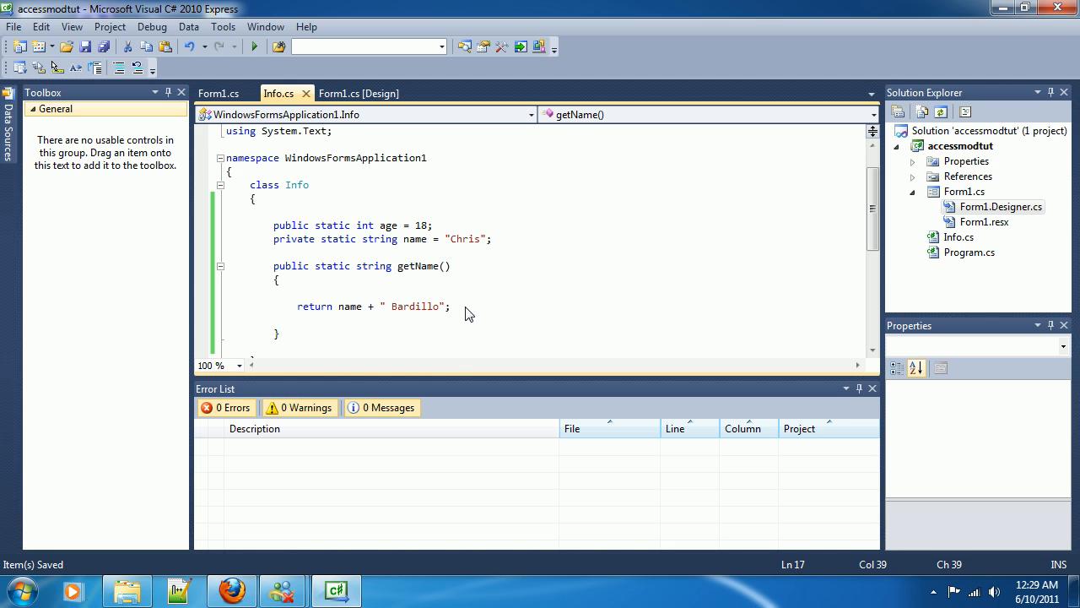
pyautogui.moveTo(348, 275)
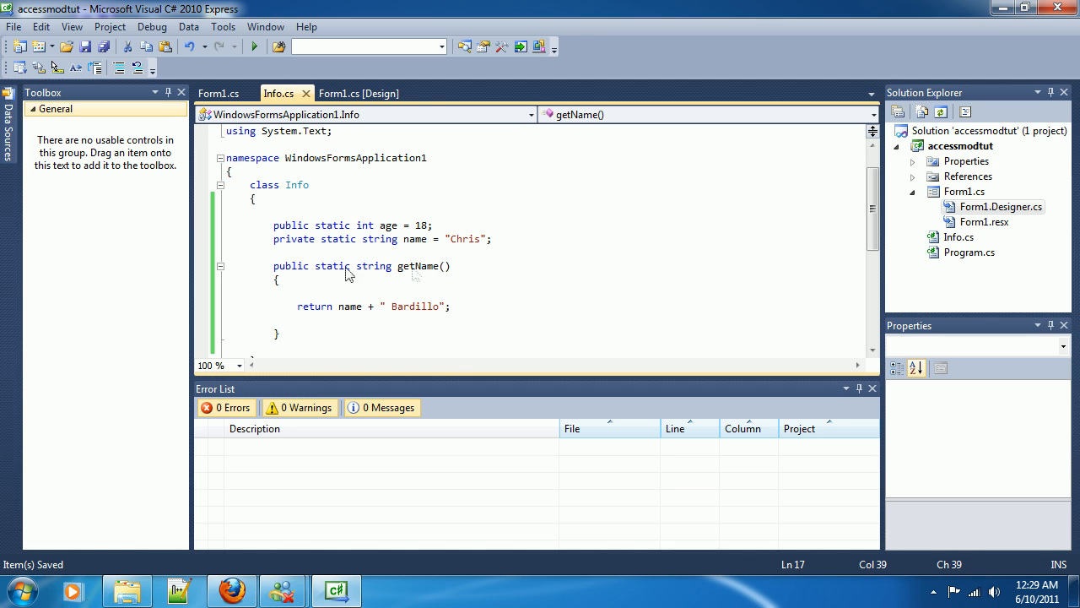
# Copy 'static' from getName's declaration and paste it before 'class Info'.
pyautogui.doubleClick(333, 265)
pyautogui.write('static ')
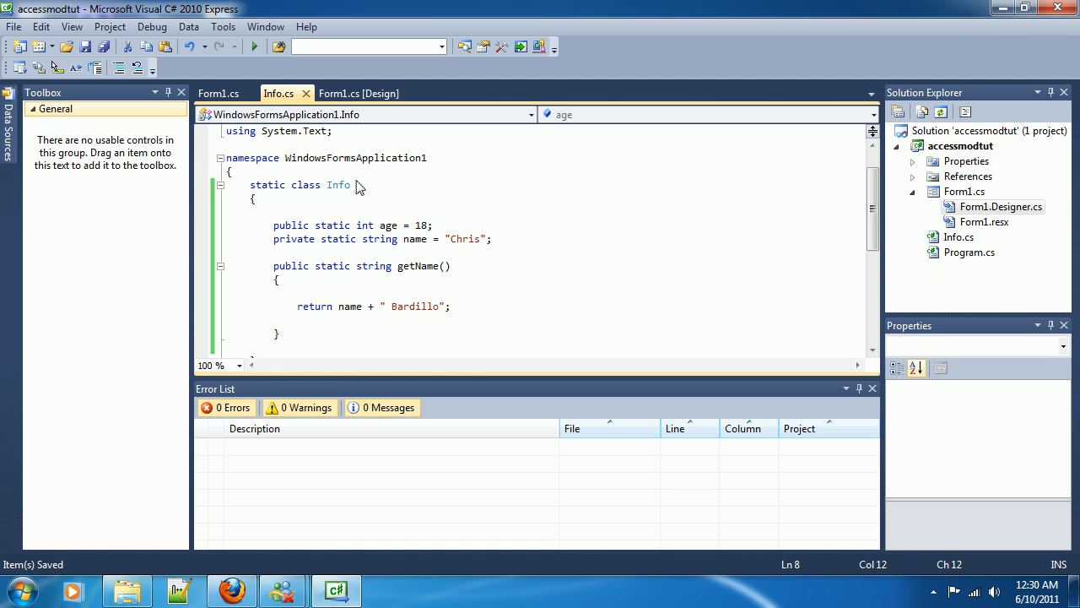
pyautogui.doubleClick(338, 184)
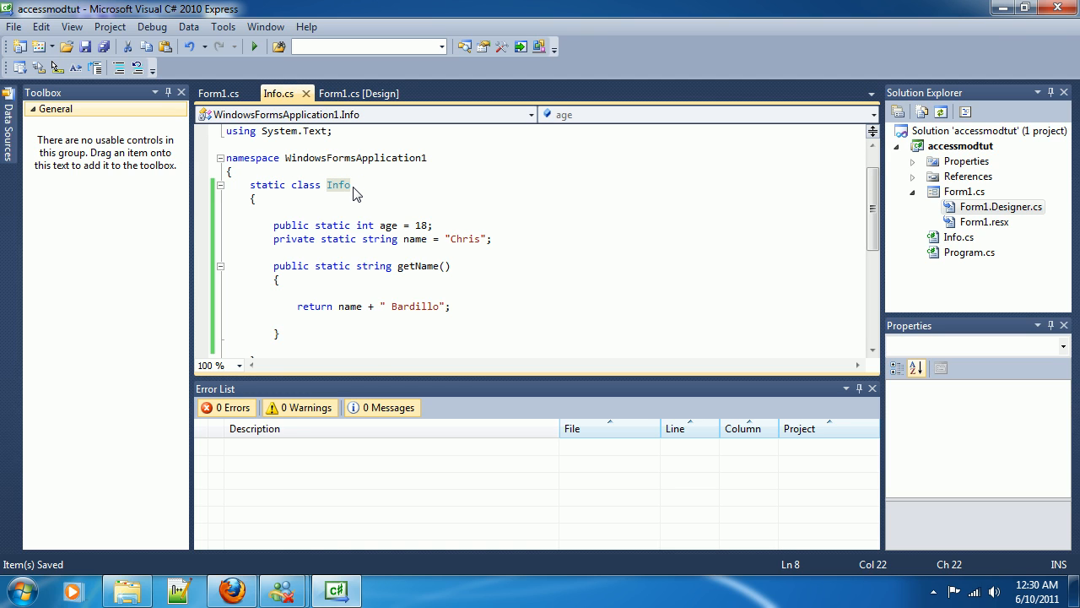
pyautogui.click(219, 92)
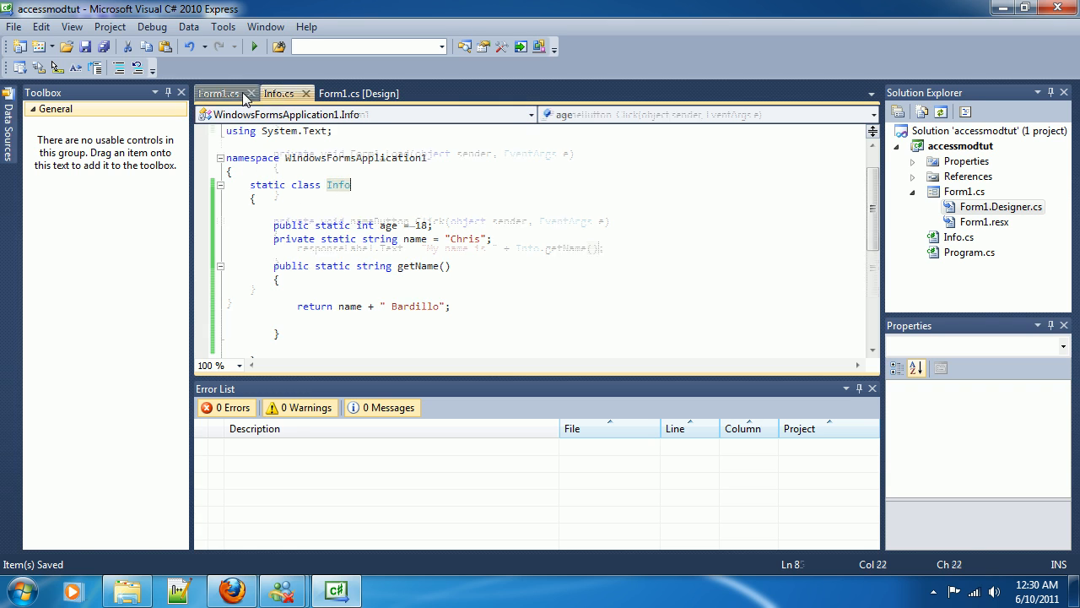
# Try typing 'Info newInfo = new Info();' in the name handler, then delete the line.
pyautogui.click(219, 93)
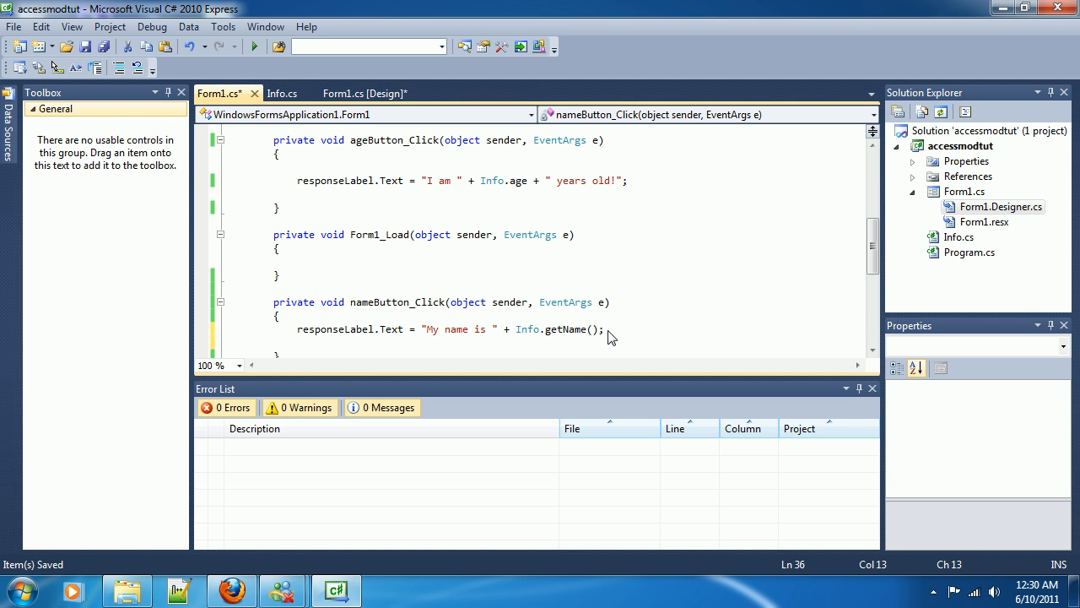
pyautogui.write('Info')
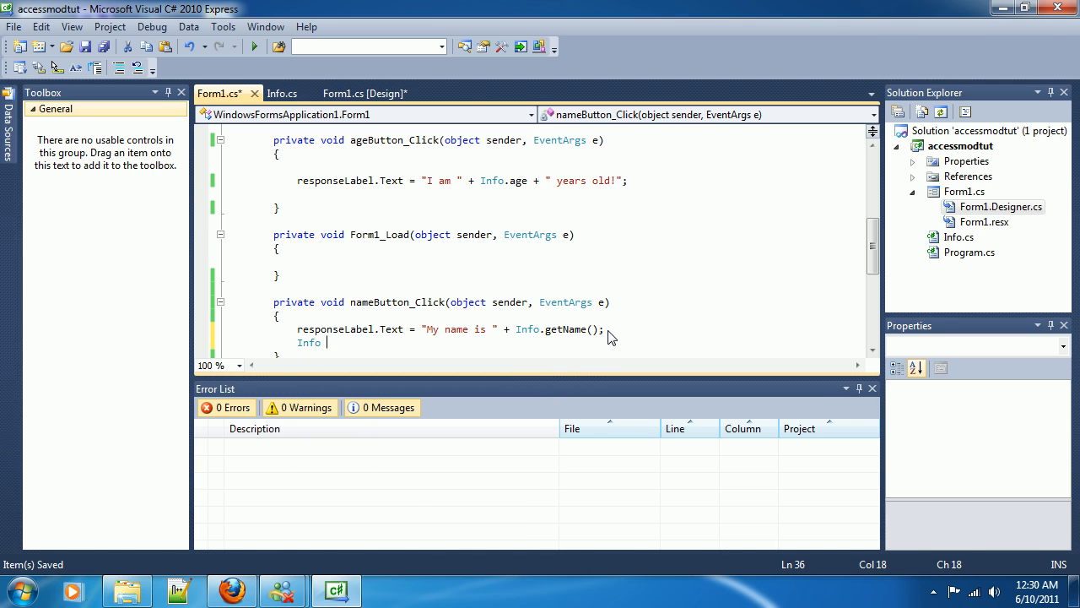
pyautogui.write('newInfo')
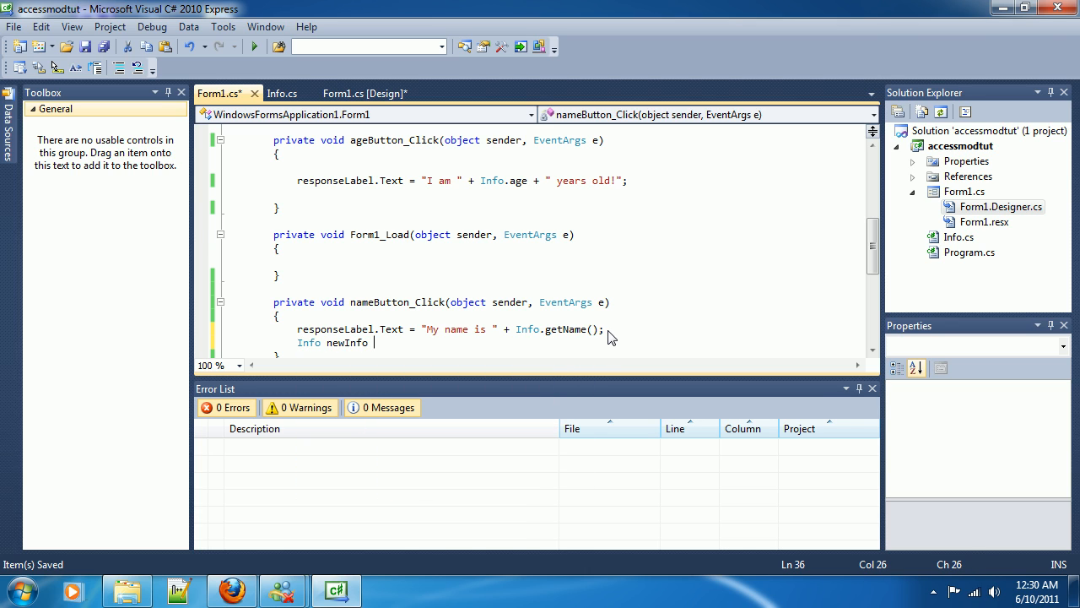
pyautogui.write('= new Info();')
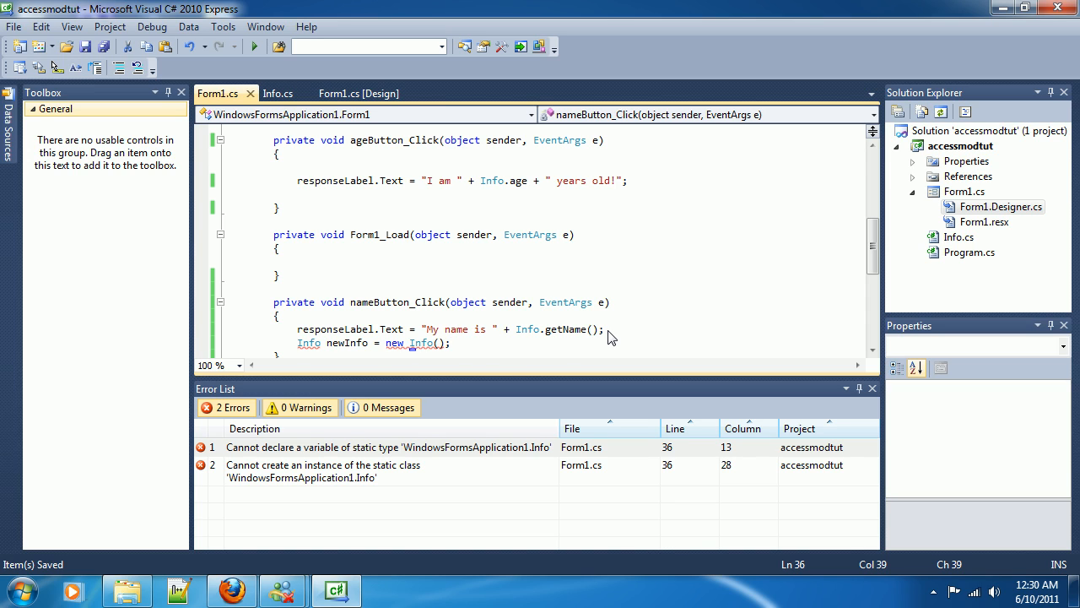
pyautogui.press('BackSpace')
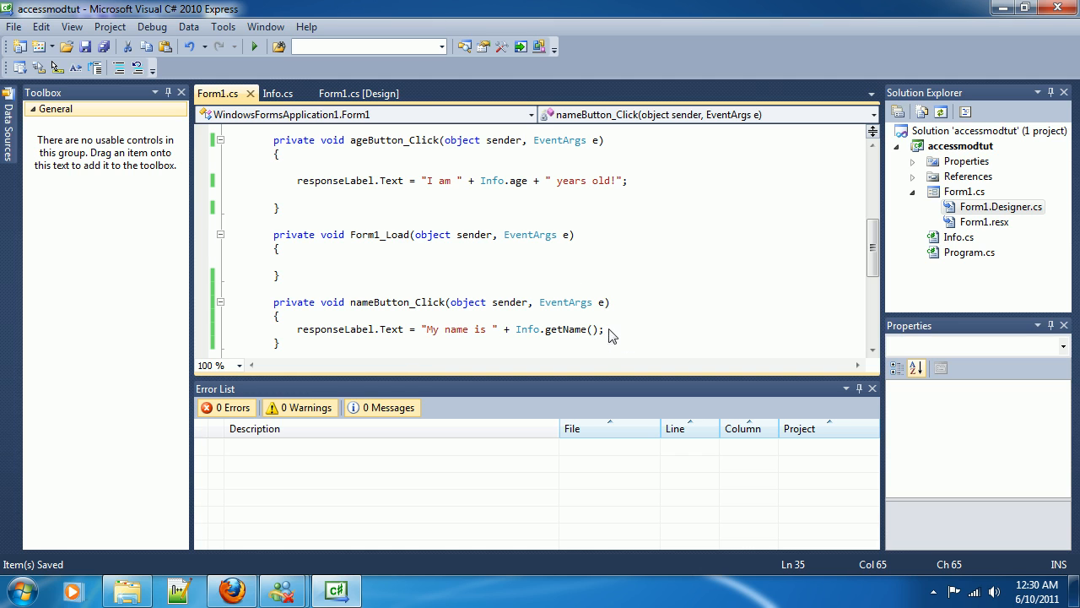
# Select 'static' on Info's age field, then view Form1's nameButton_Click handler.
pyautogui.click(277, 93)
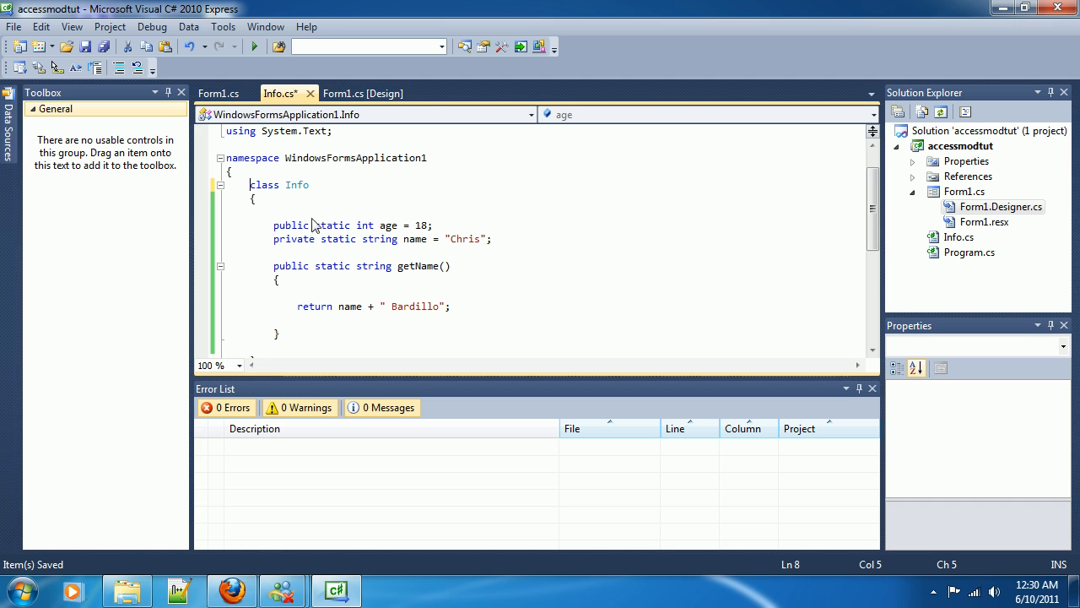
pyautogui.doubleClick(335, 225)
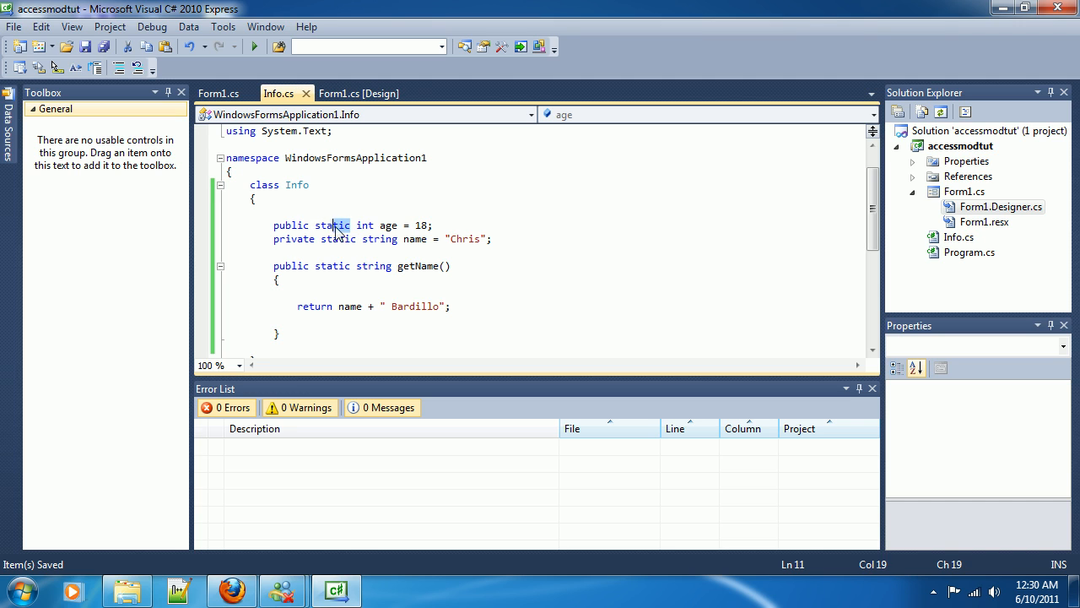
pyautogui.doubleClick(332, 225)
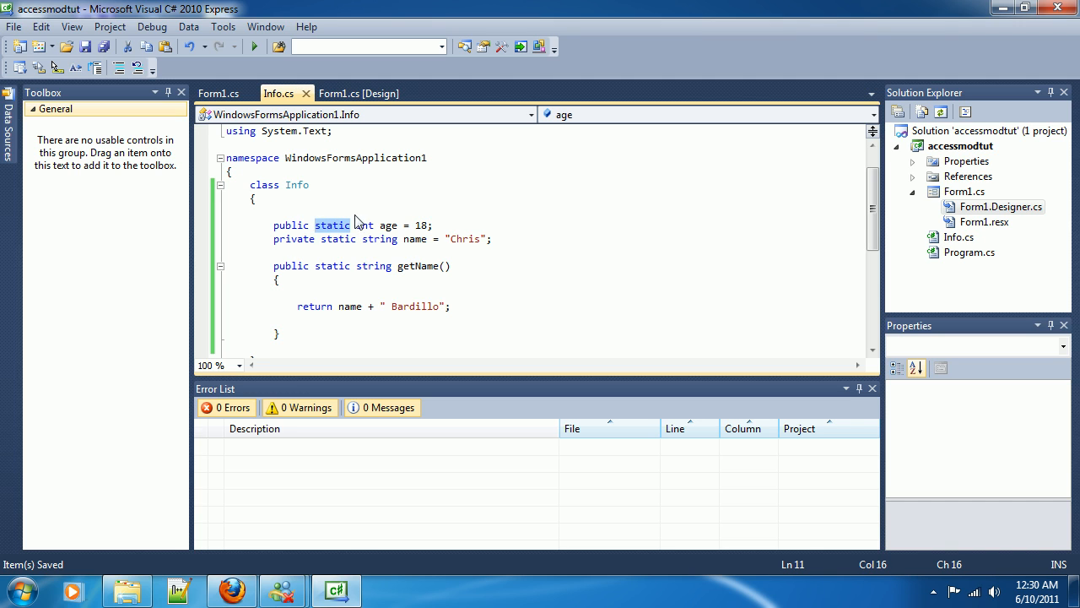
pyautogui.click(217, 92)
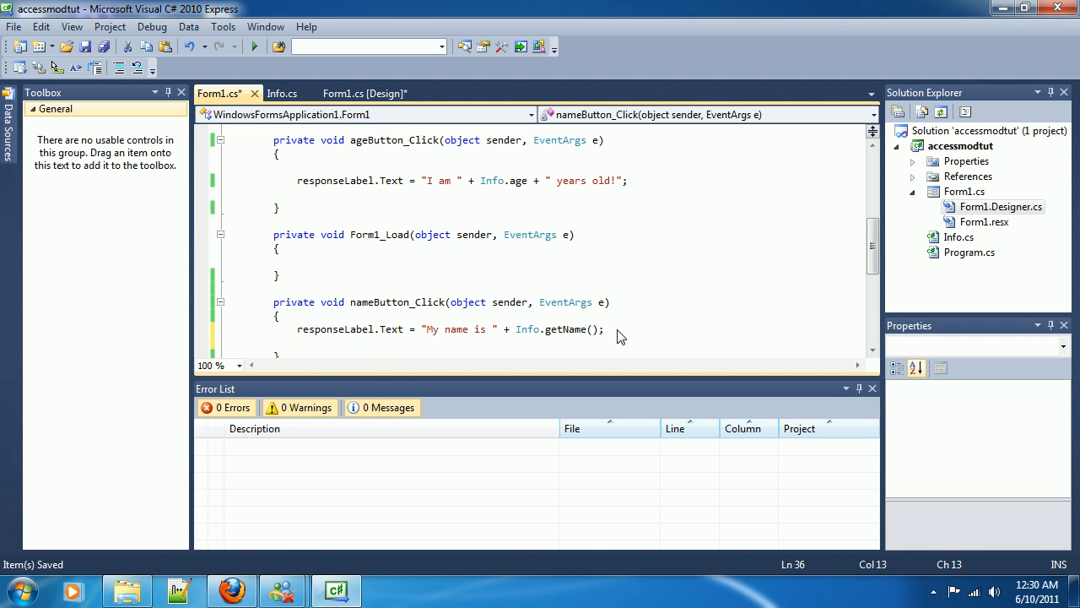
# Add 'Info newInfo = new Info();' to the name handler and begin an 'int res =' line.
pyautogui.press('enter')
pyautogui.write('Inf')
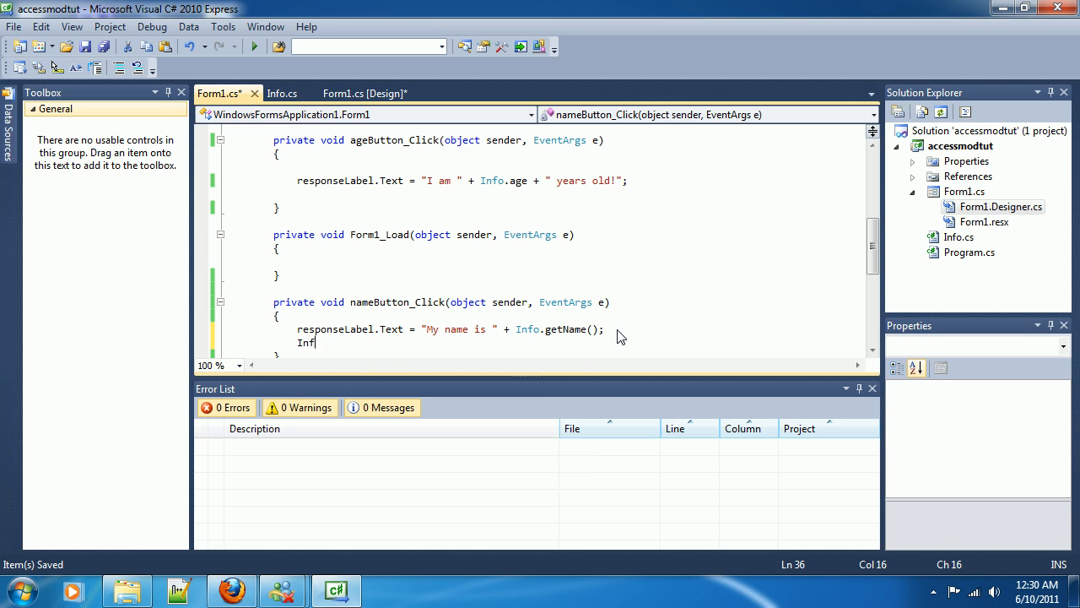
pyautogui.press('BackSpace')
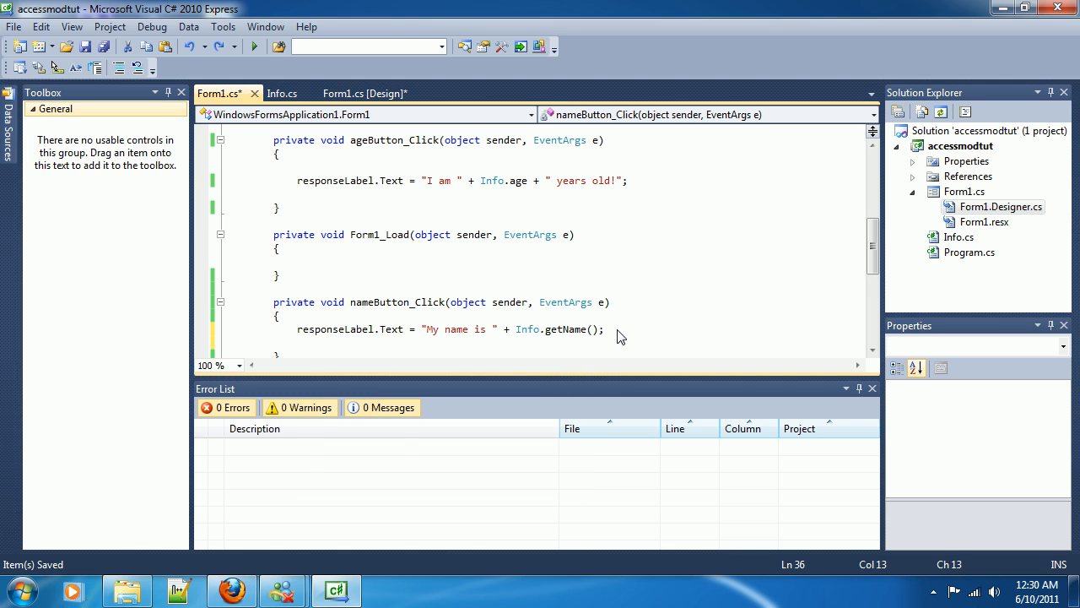
pyautogui.write('Info new')
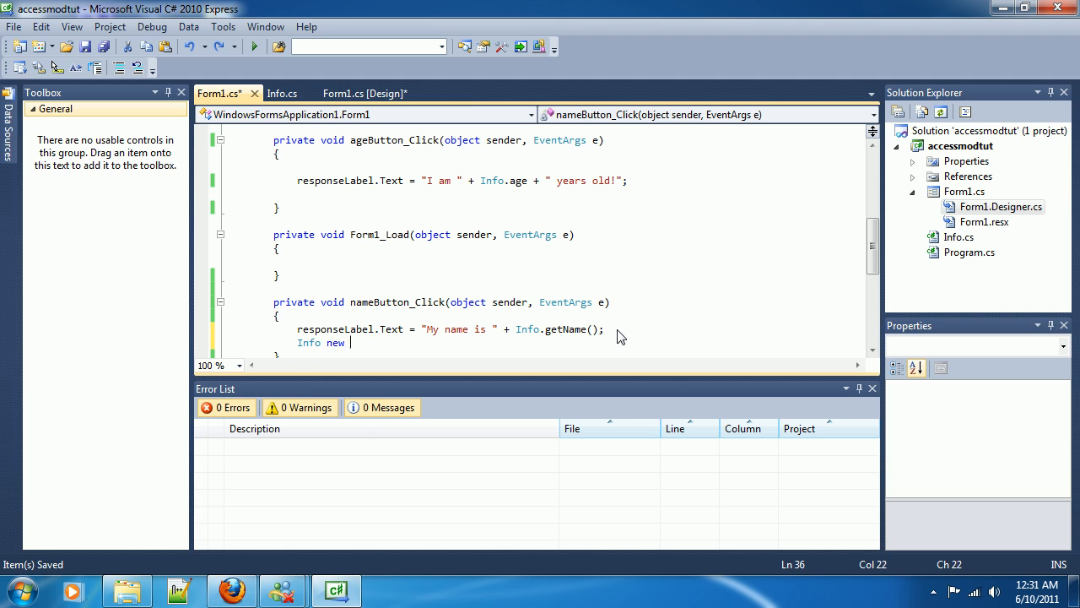
pyautogui.press('Backspace')
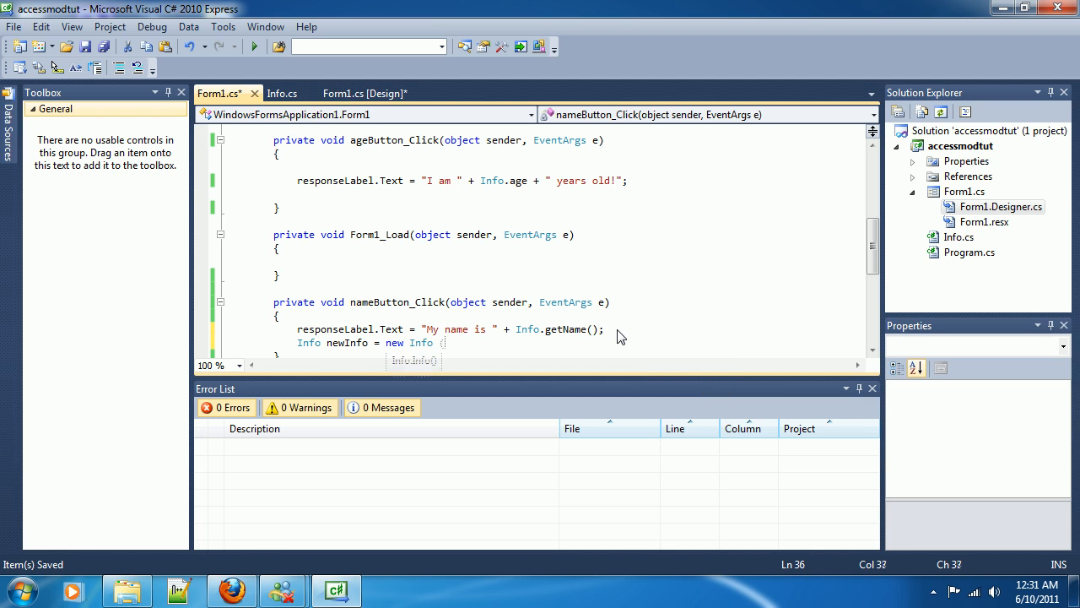
pyautogui.write('();')
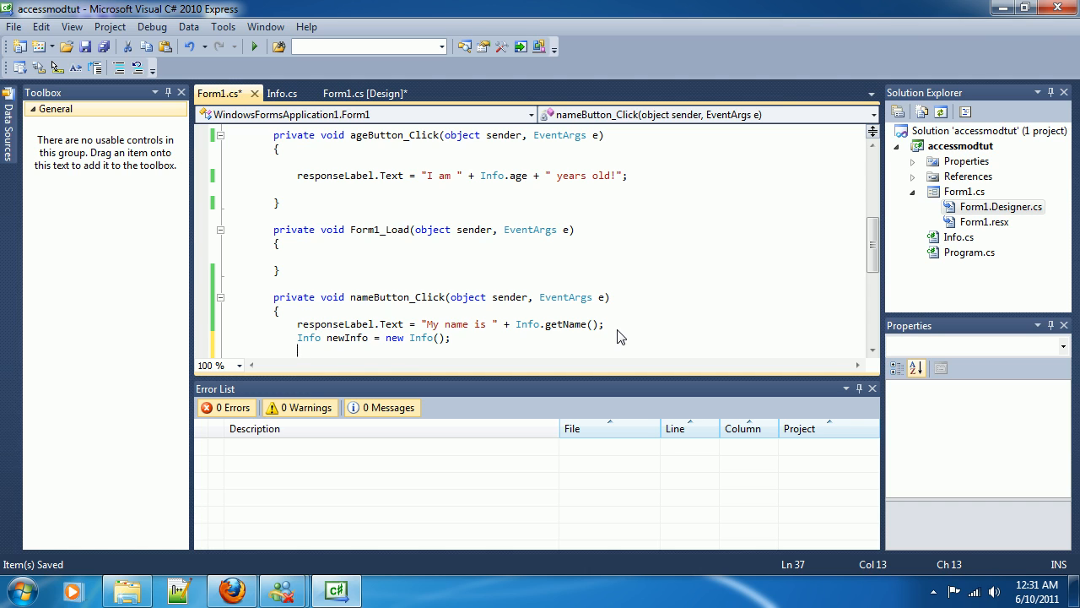
pyautogui.write('int res =')
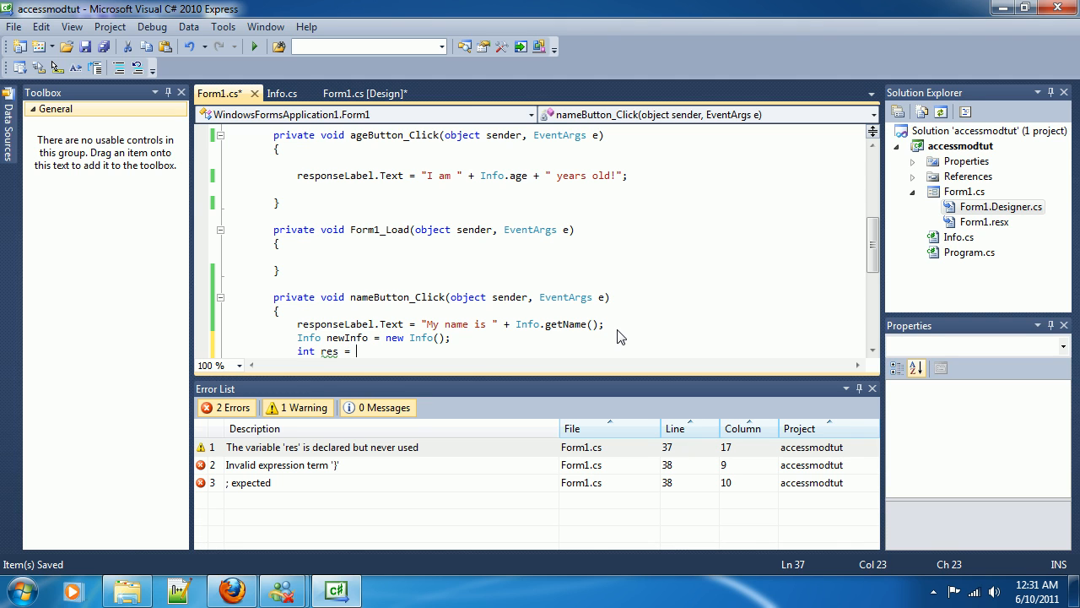
# Finish the line as 'int res = newInfo.age;' and inspect the static-member access error.
pyautogui.write('mew')
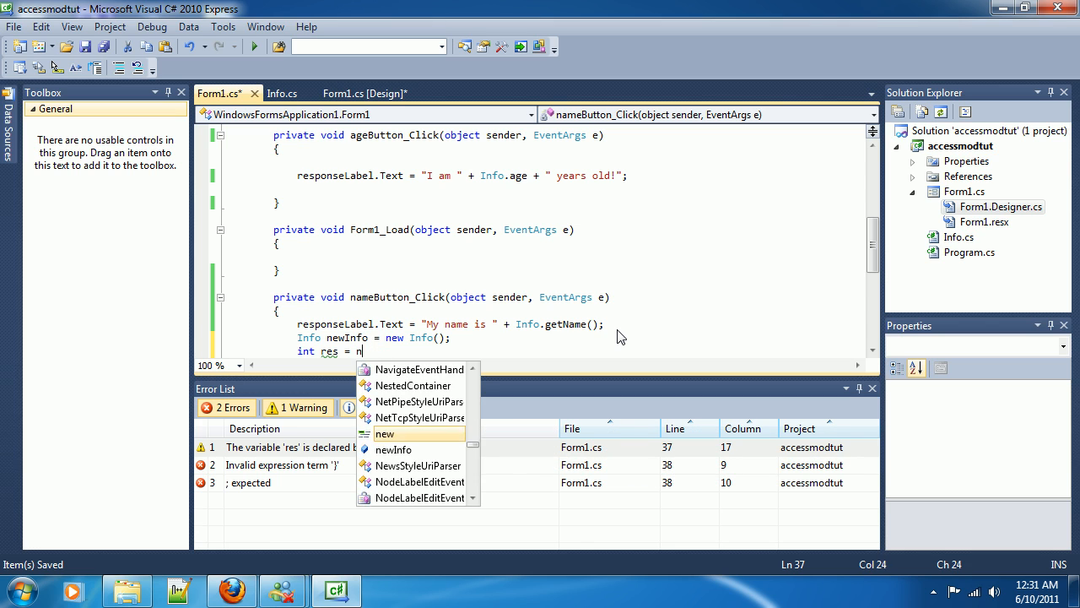
pyautogui.write('ewInfo.')
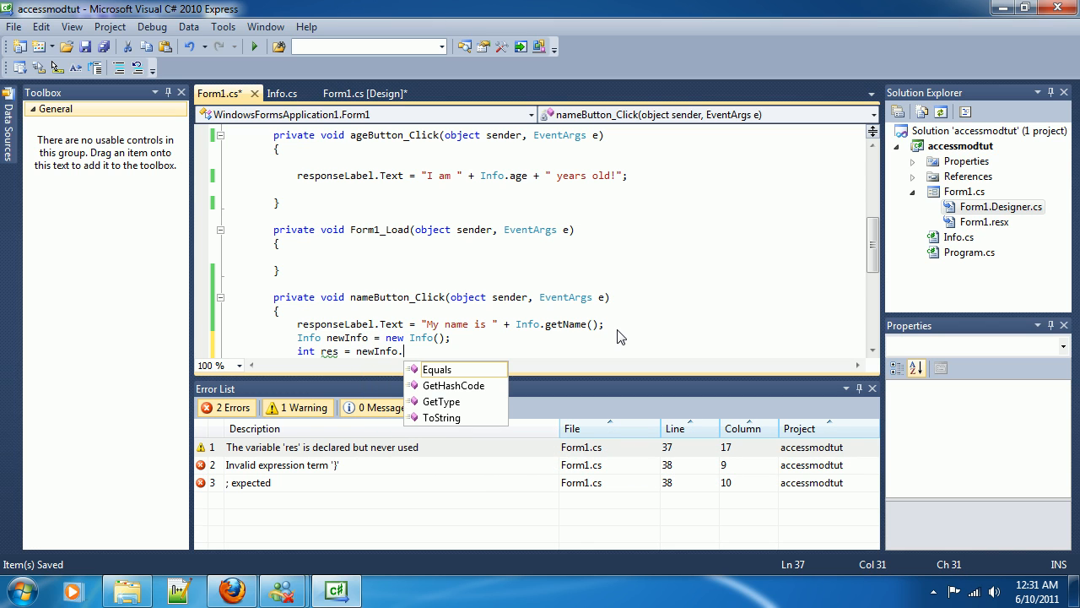
pyautogui.write('s')
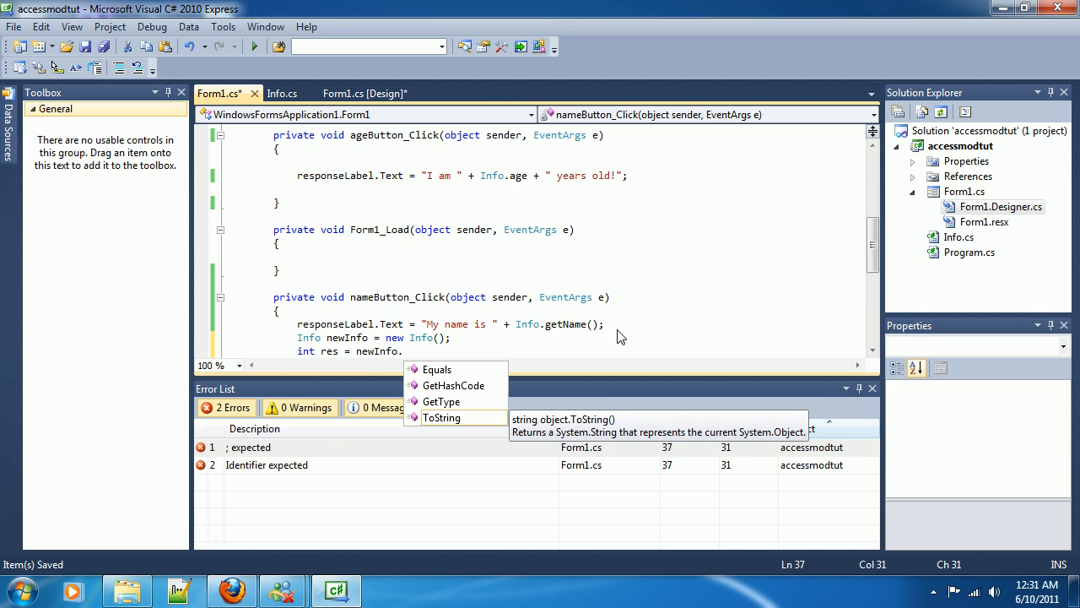
pyautogui.write('age;')
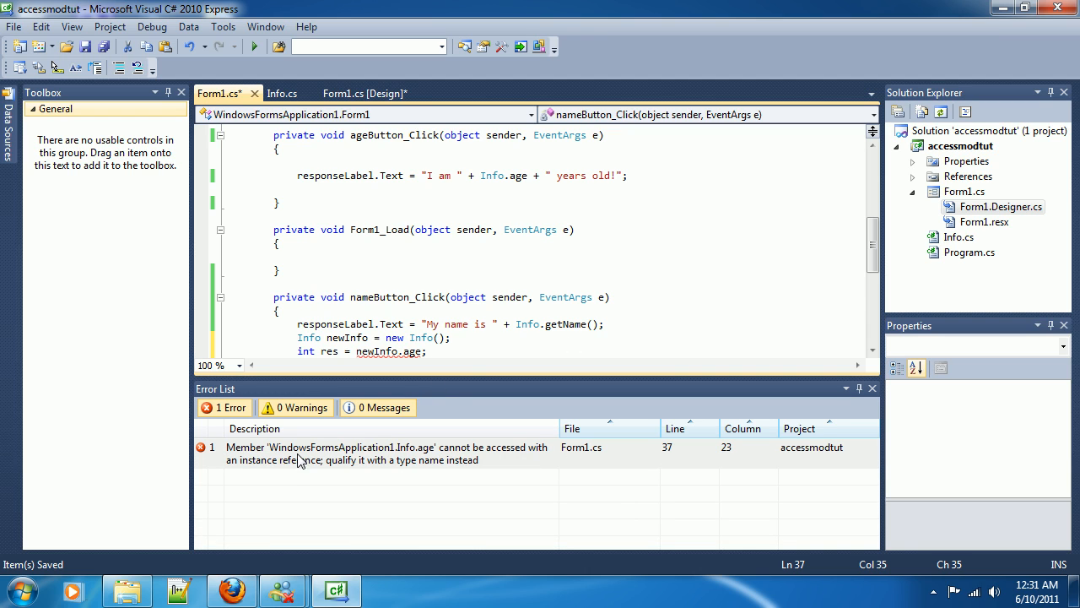
pyautogui.moveTo(355, 471)
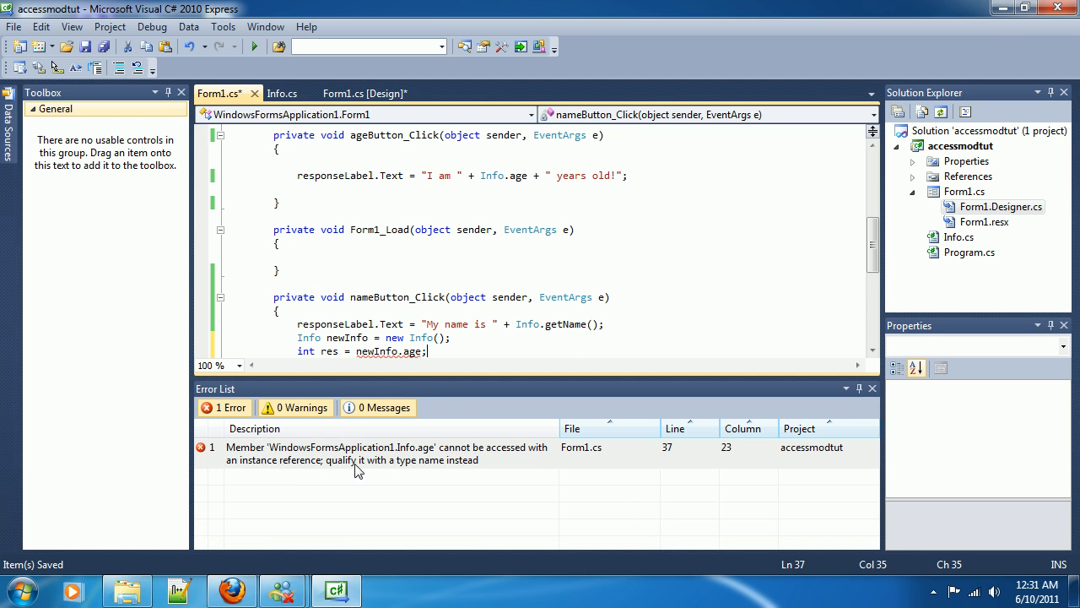
pyautogui.moveTo(361, 477)
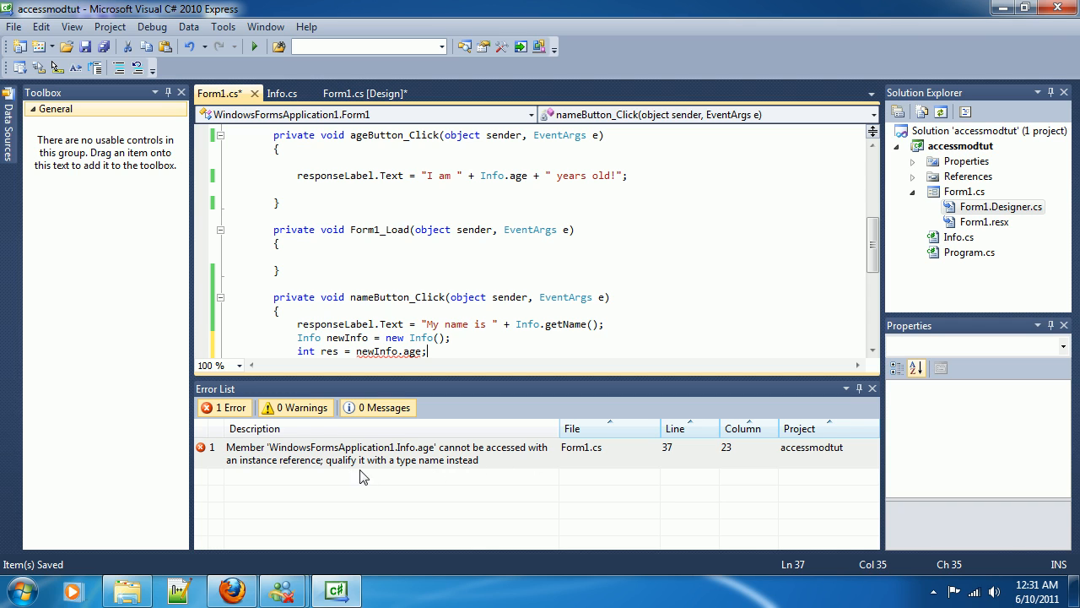
pyautogui.click(384, 454)
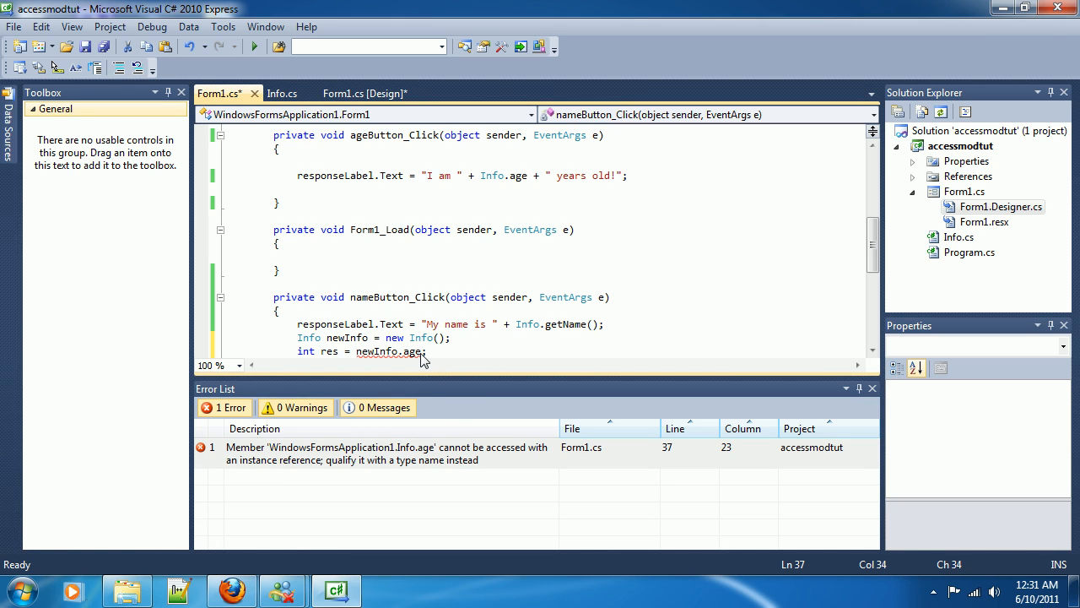
pyautogui.moveTo(413, 351)
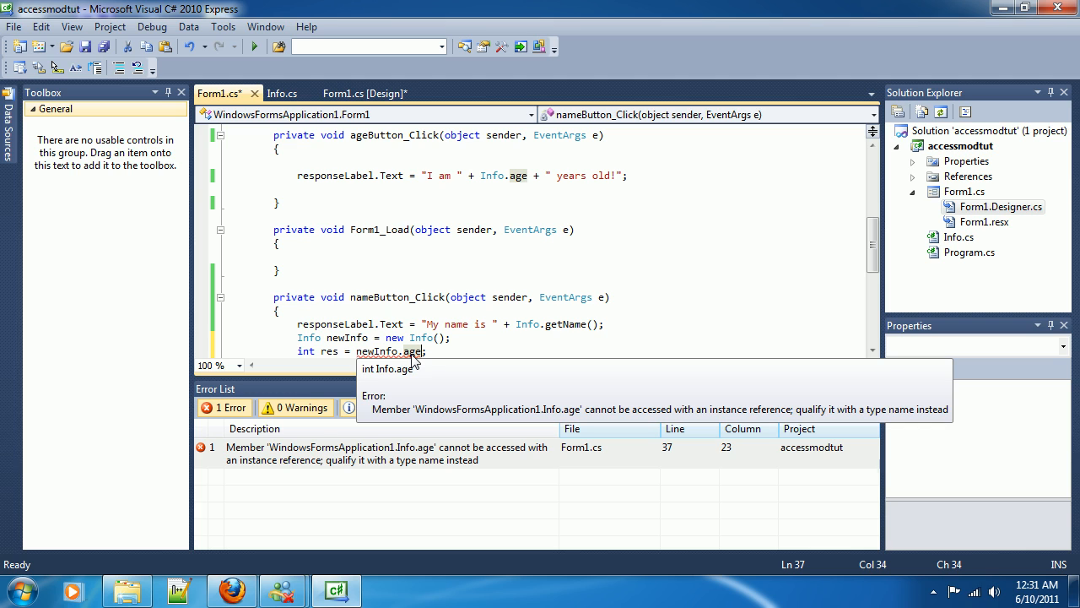
pyautogui.moveTo(383, 351)
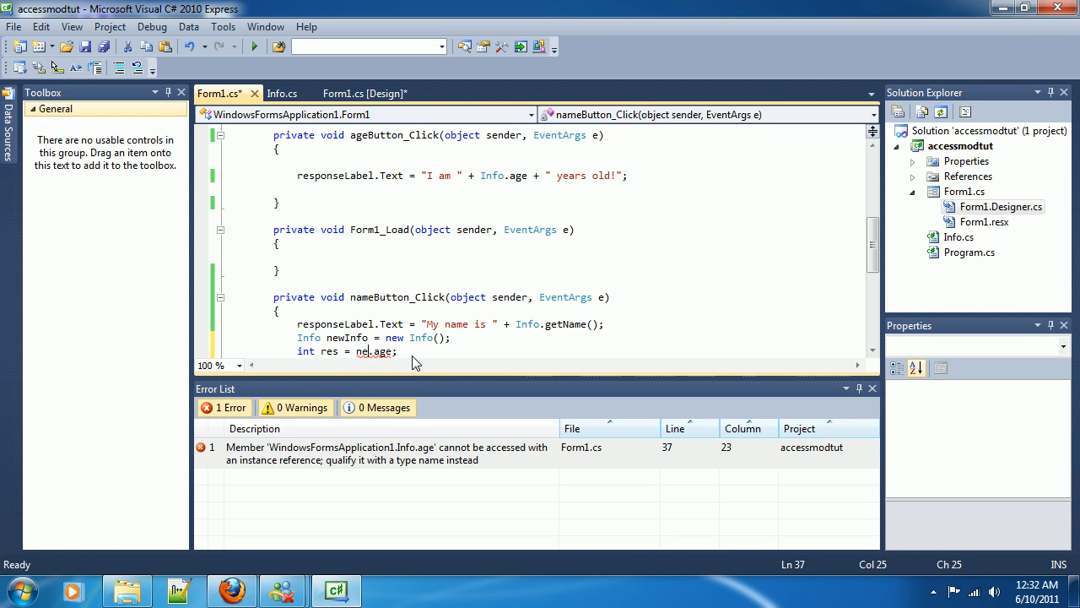
# Change the access to Info.age, then delete the newInfo and res lines.
pyautogui.write('Info')
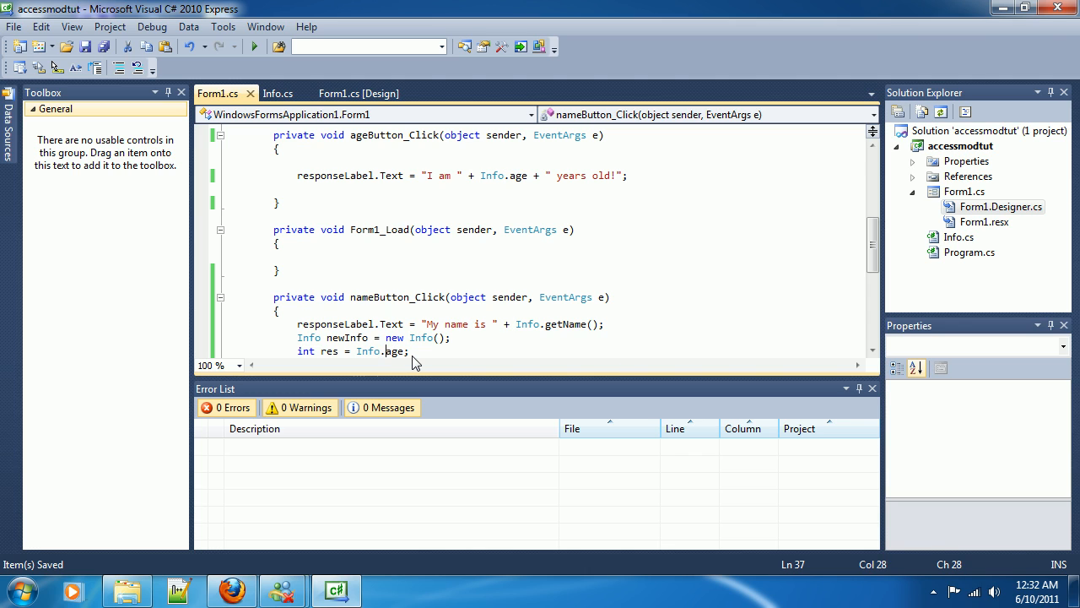
pyautogui.write('newInf')
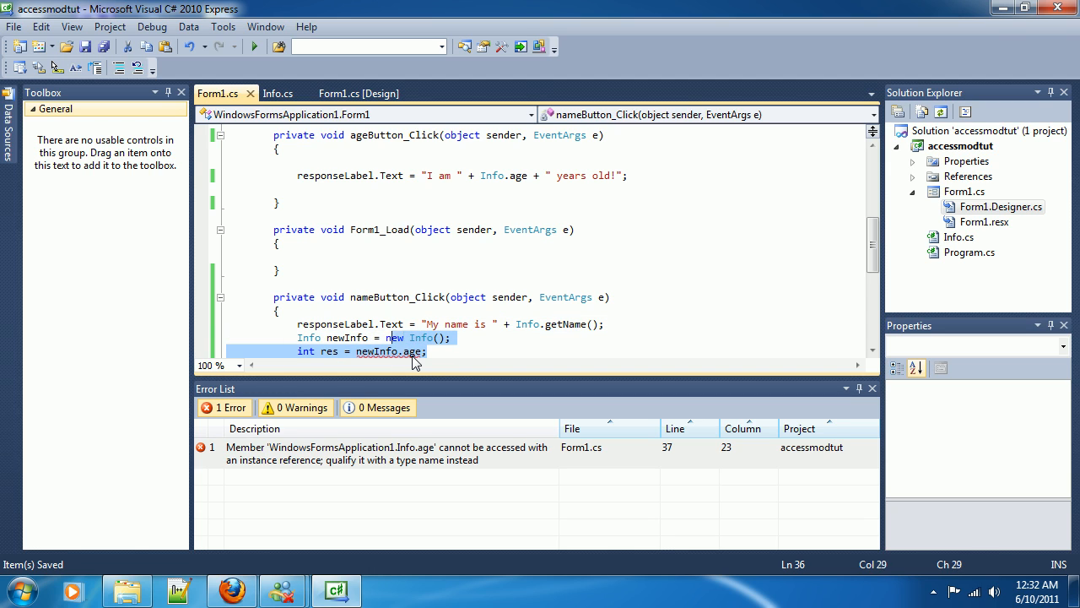
pyautogui.press('Delete')
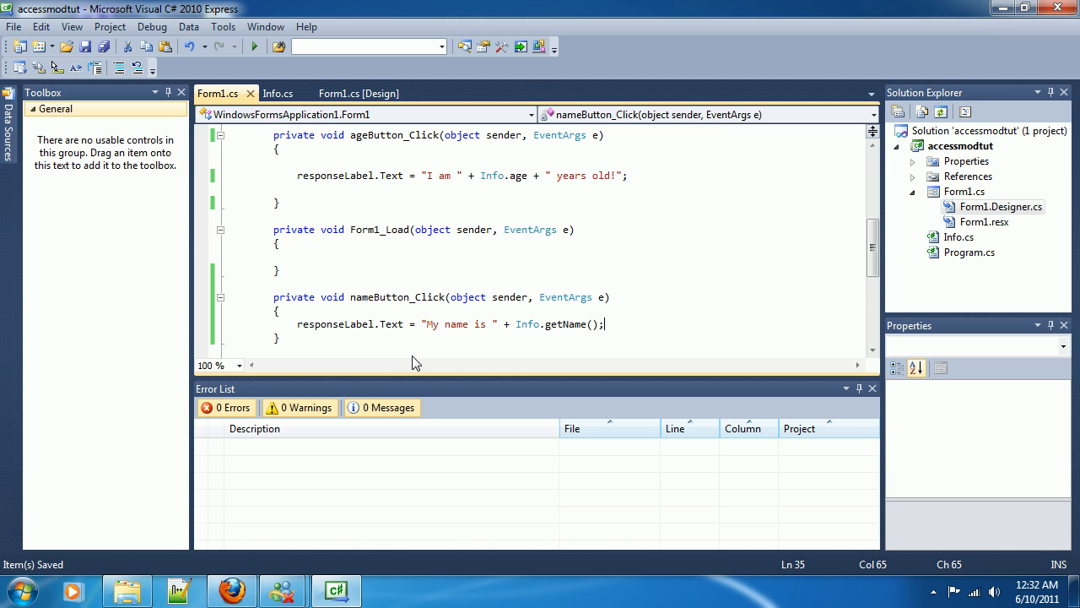
pyautogui.moveTo(794, 306)
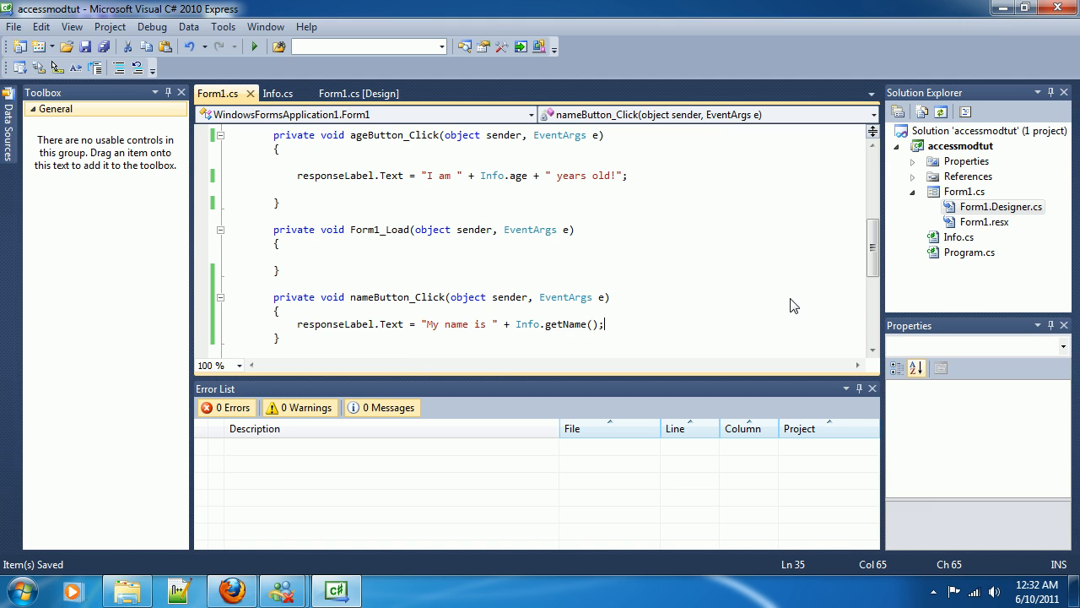
pyautogui.moveTo(614, 327)
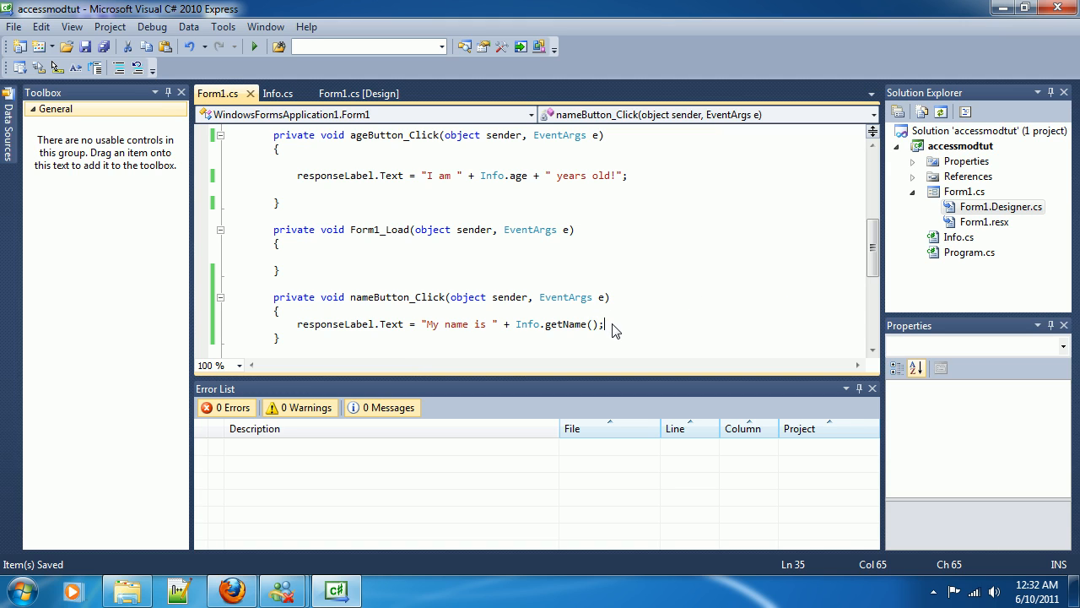
# Check the Info.getName() line in Form1.cs, then view getName's return name + " Bardillo" in Info.cs.
pyautogui.click(277, 92)
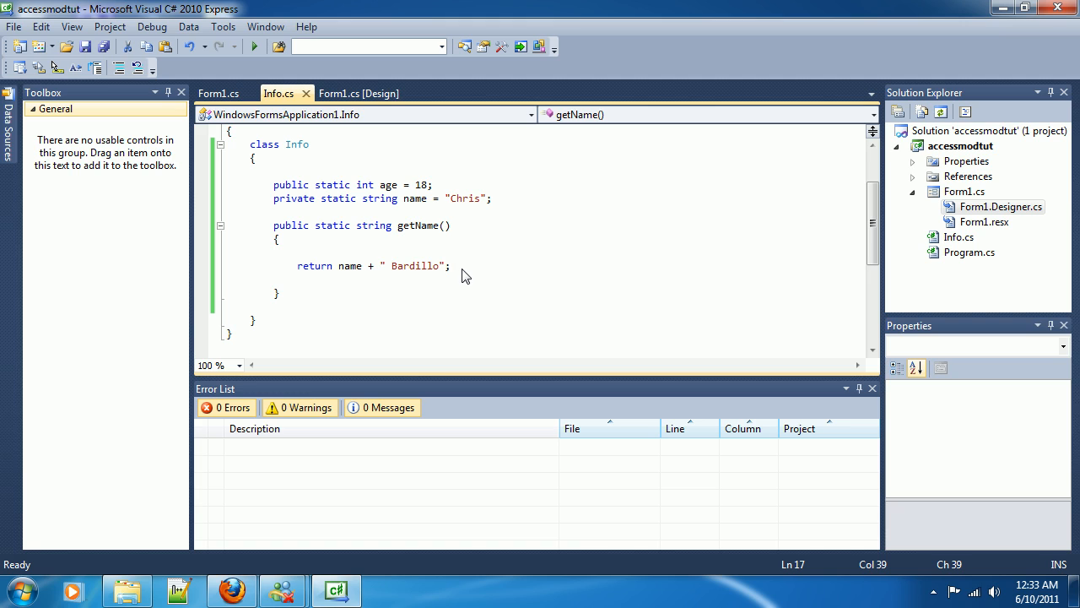
pyautogui.click(451, 266)
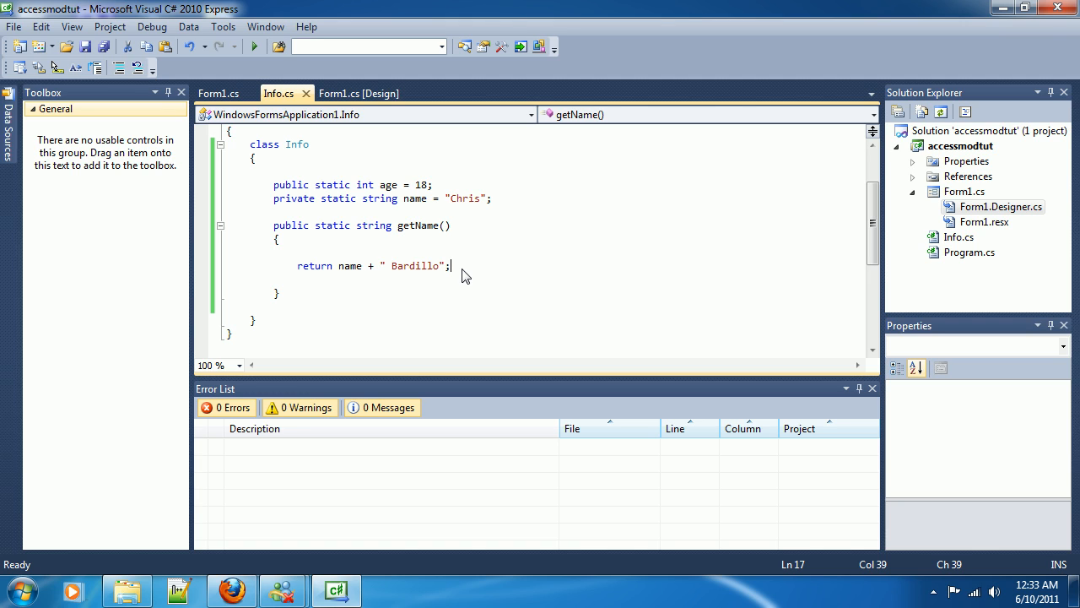